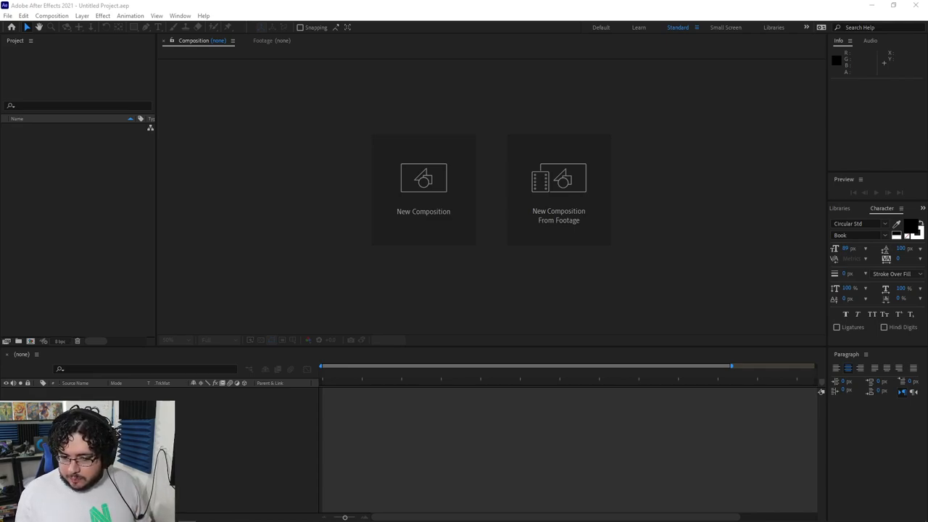
mouse_move(507, 201)
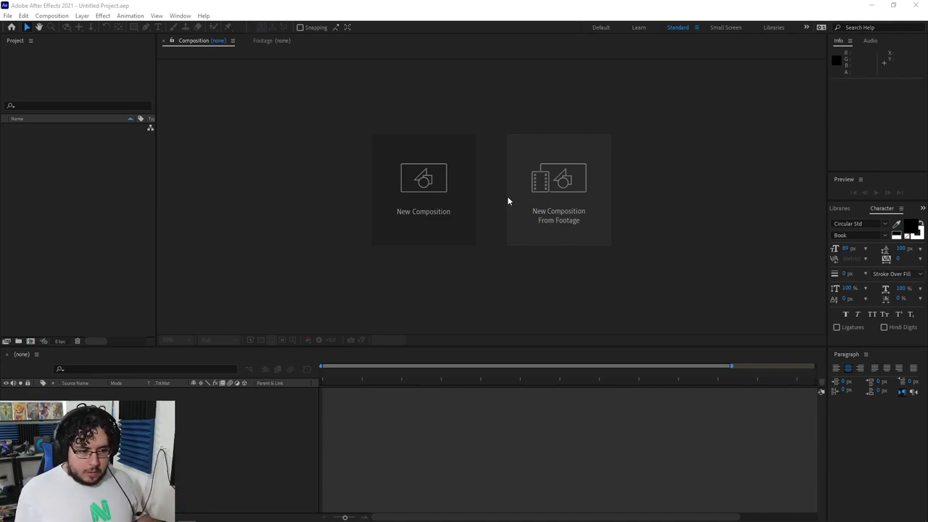
mouse_move(491, 241)
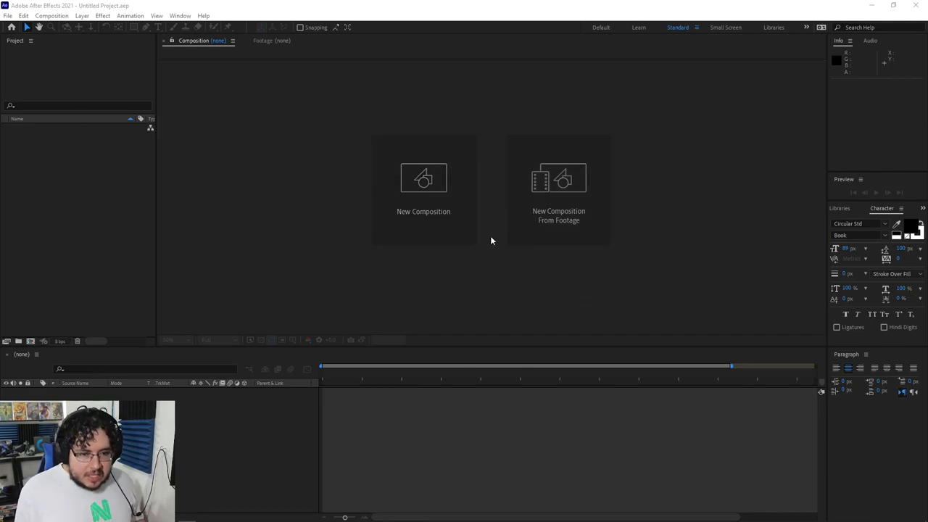
mouse_move(507, 223)
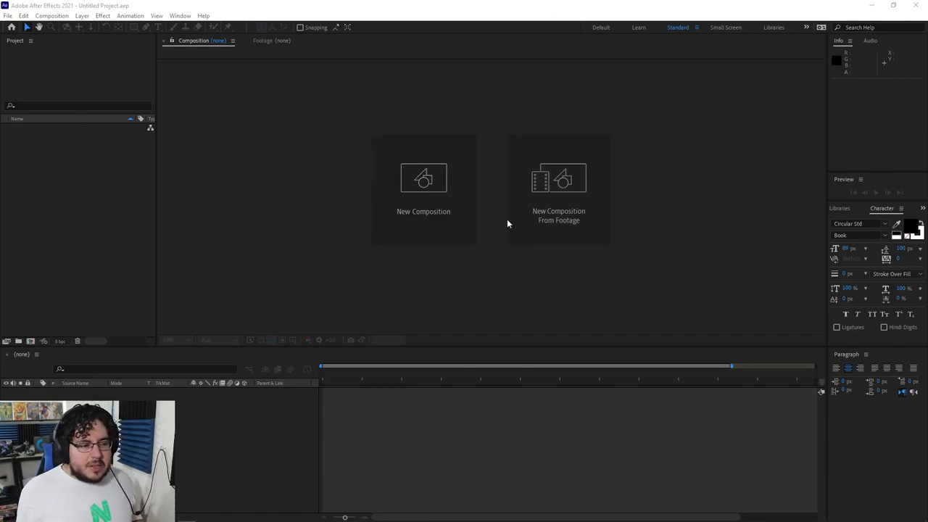
mouse_move(661, 198)
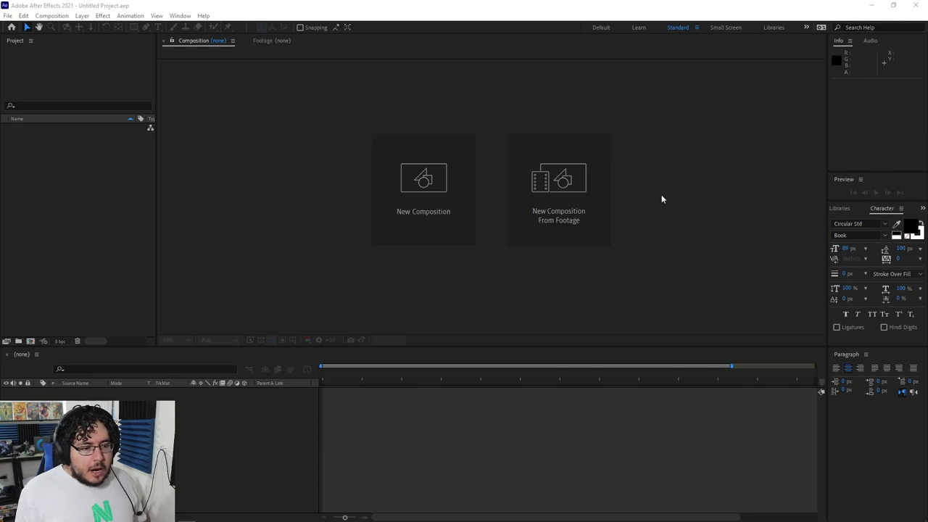
mouse_move(592, 259)
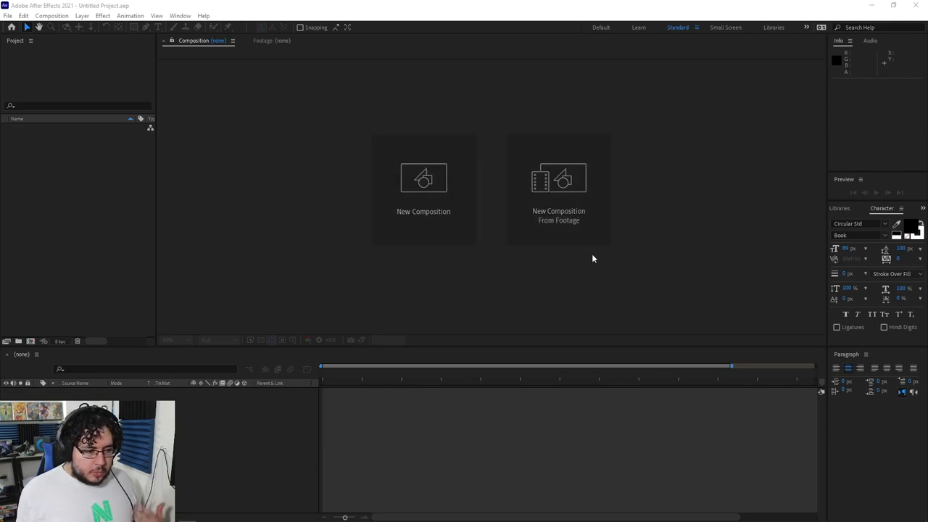
mouse_move(422, 471)
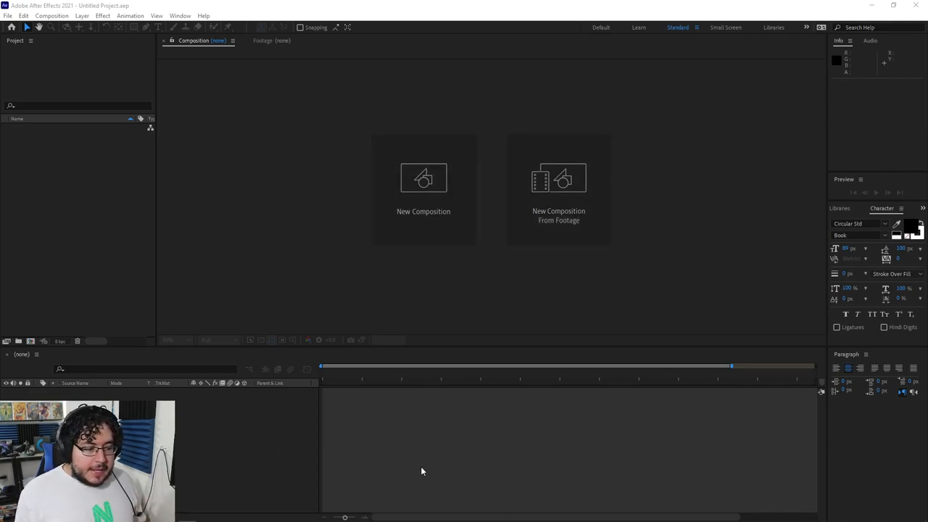
mouse_move(188, 404)
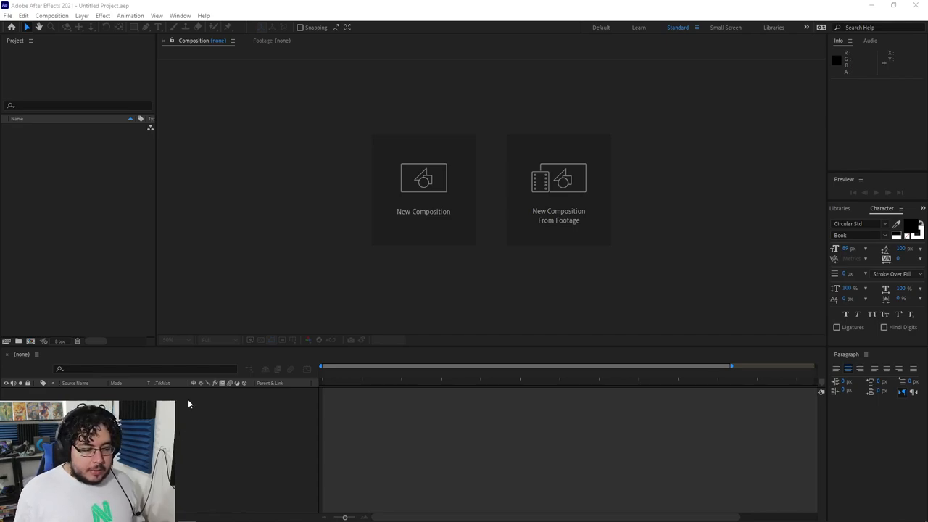
mouse_move(2, 162)
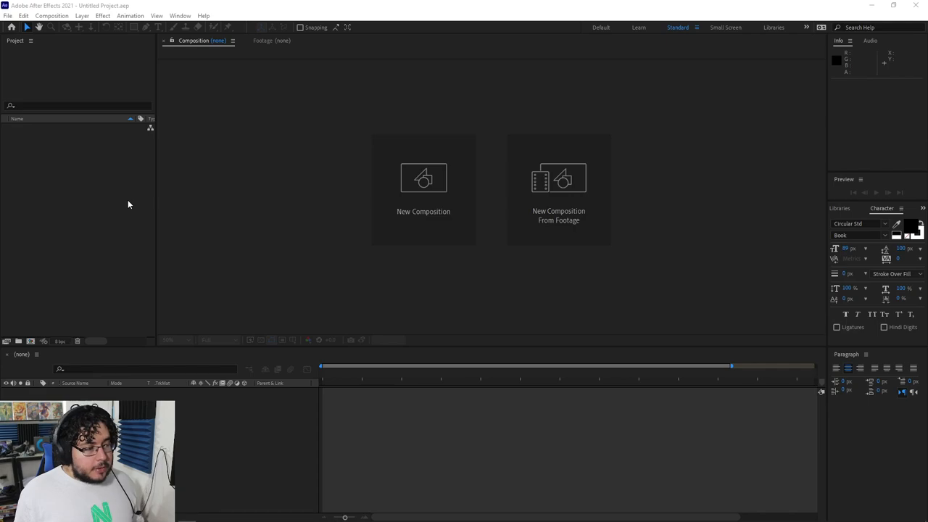
mouse_move(163, 199)
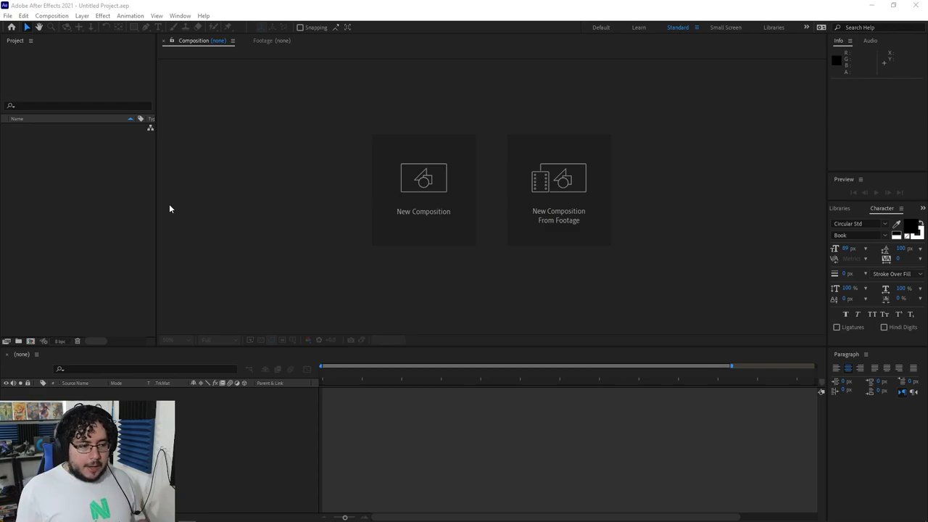
Import SnakeLamp_CleanTurntableGeo_1.0001 from the images folder as a 119-frame JPEG sequence.
click(8, 15)
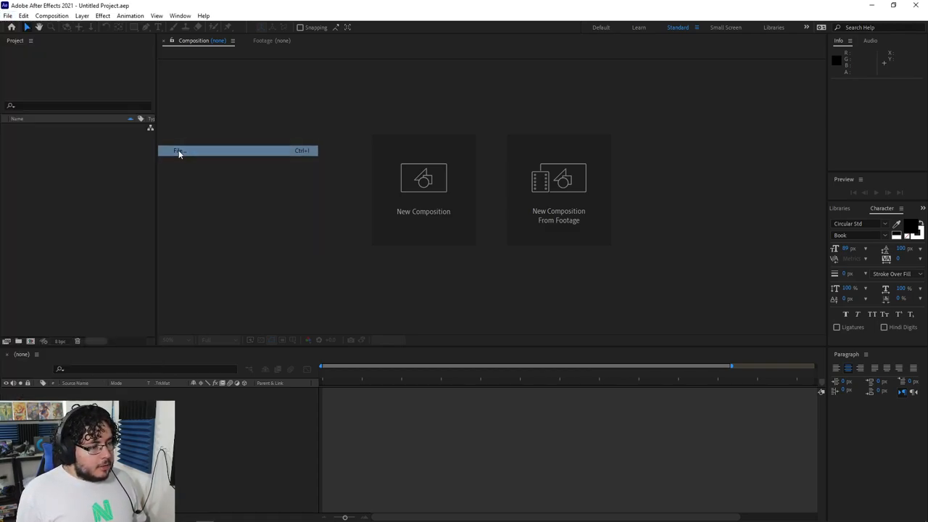
click(179, 151)
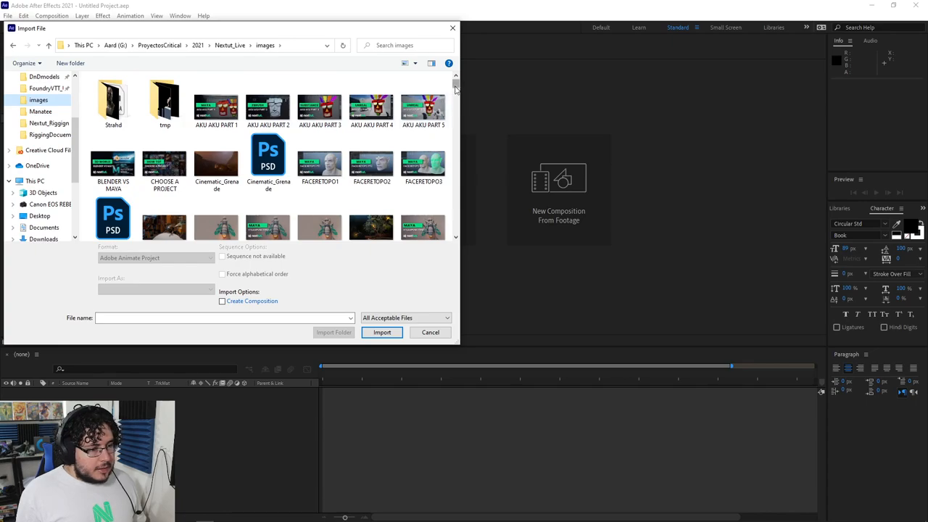
scroll(down, 3)
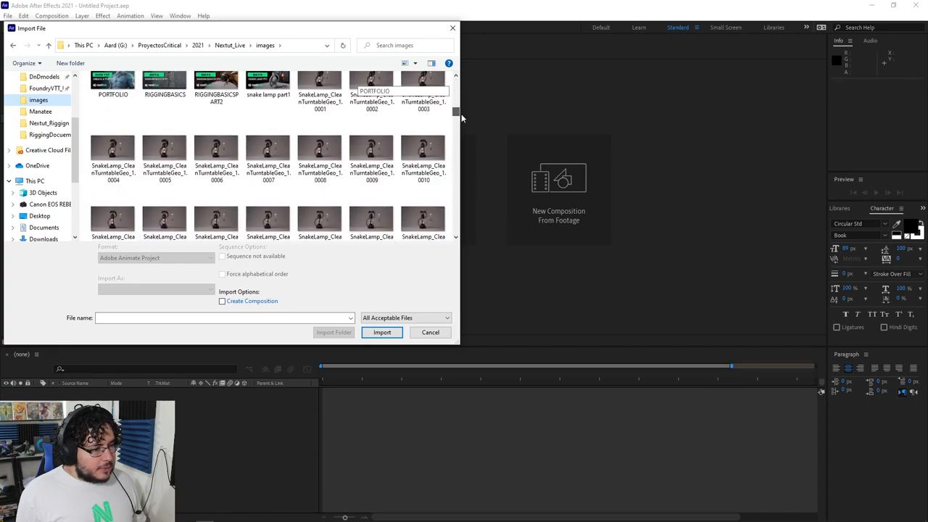
click(320, 156)
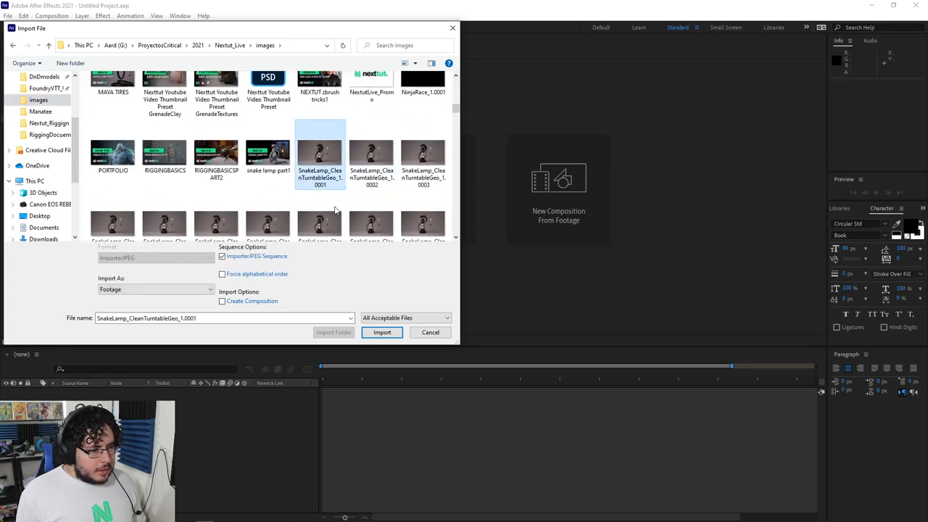
mouse_move(337, 174)
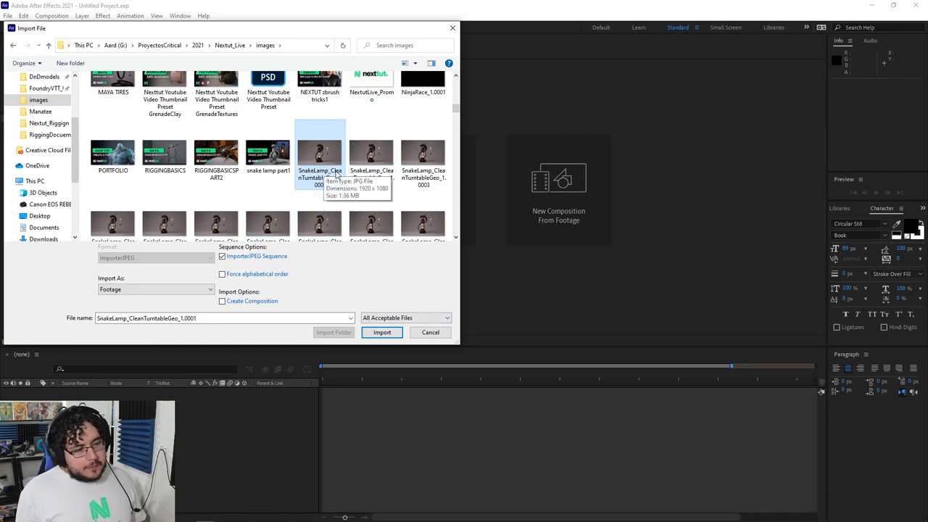
scroll(down, 3)
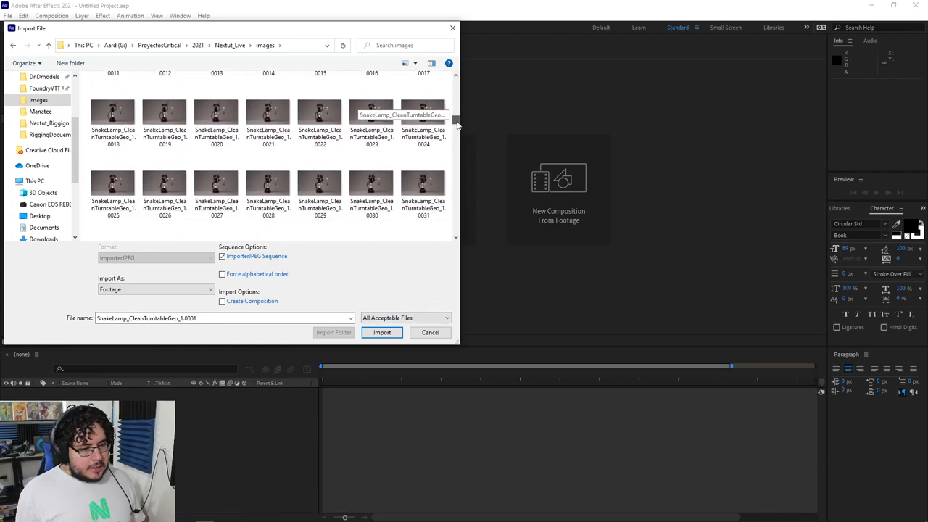
scroll(down, 3)
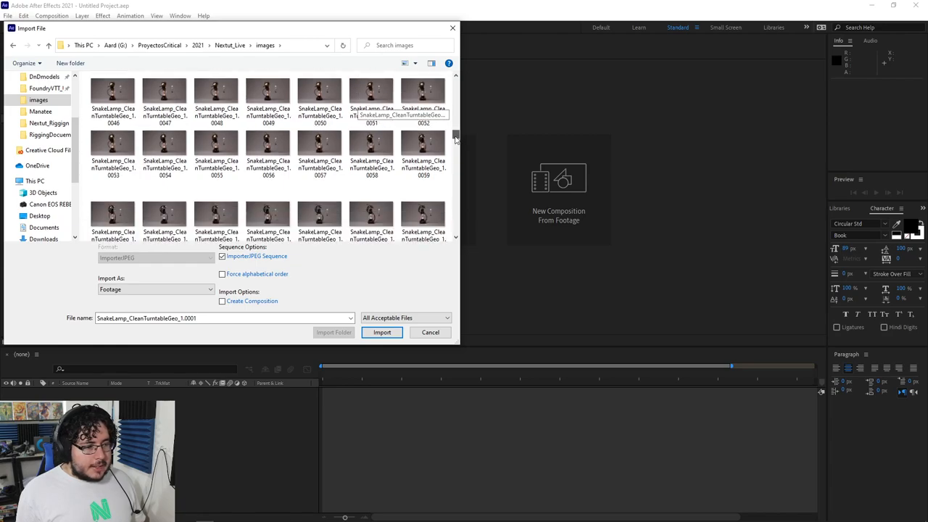
scroll(down, 3)
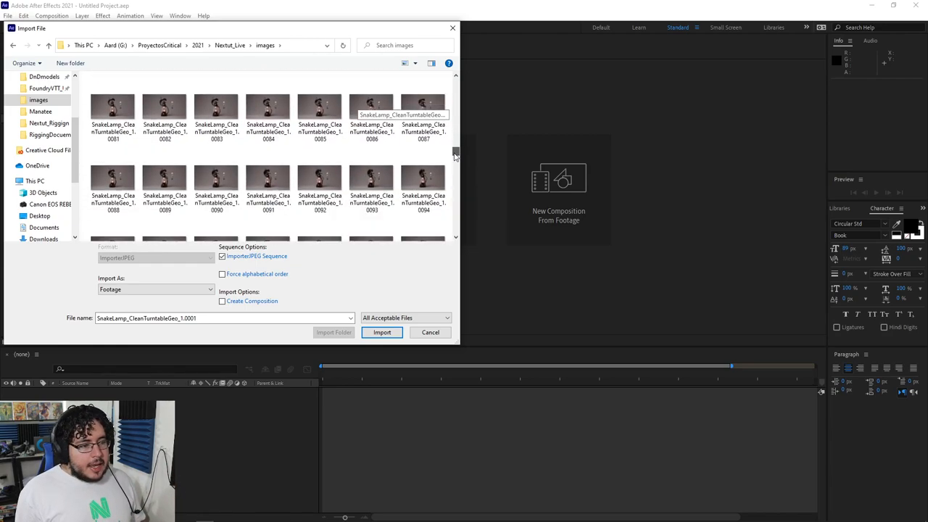
scroll(down, 3)
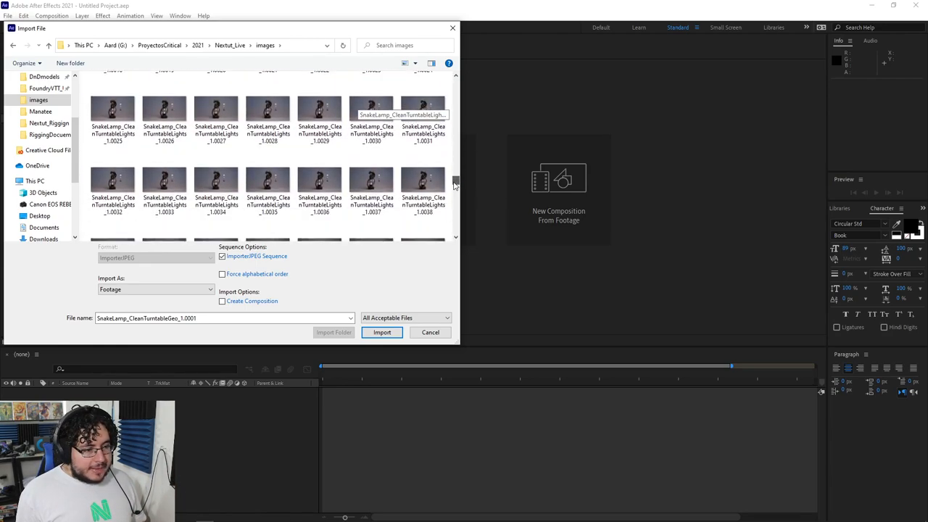
scroll(up, 3)
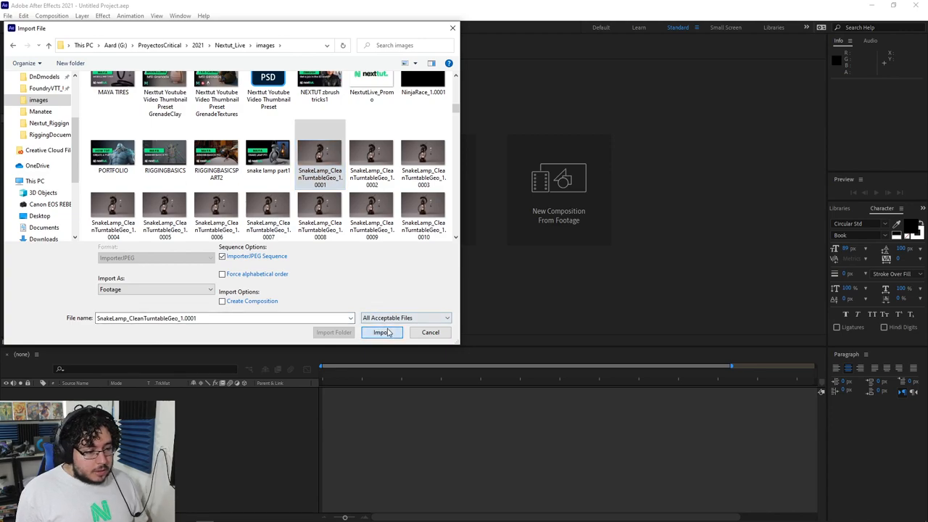
click(381, 332)
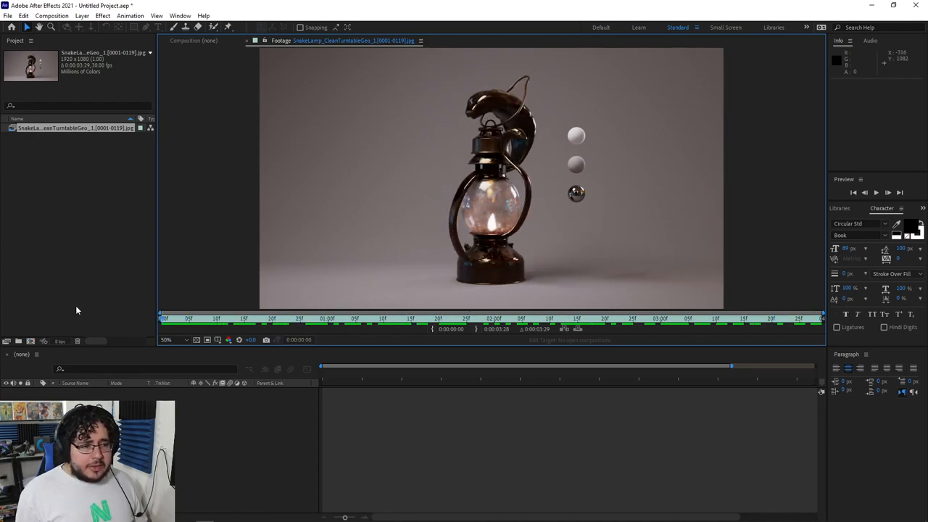
mouse_move(211, 269)
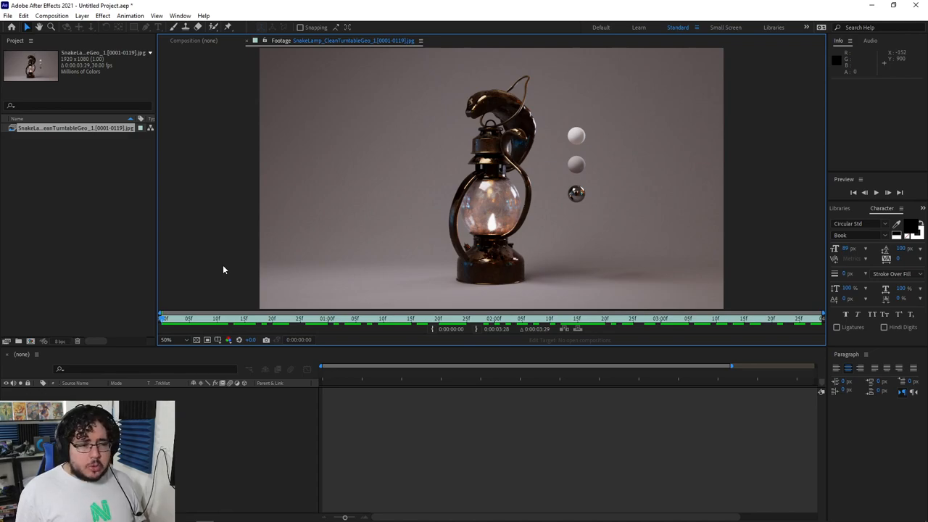
mouse_move(227, 238)
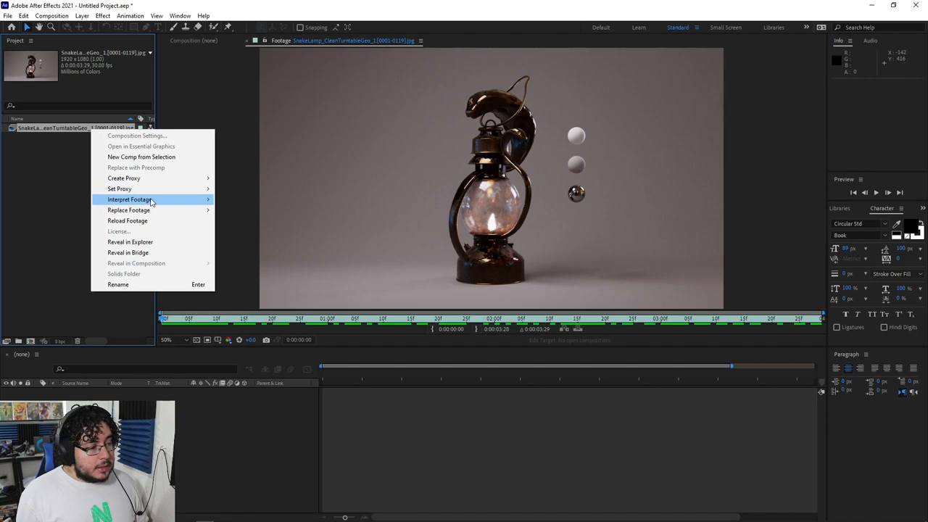
Interpret the Geo footage to assume 24 fps, lengthening it to 0:00:04:23.
click(129, 199)
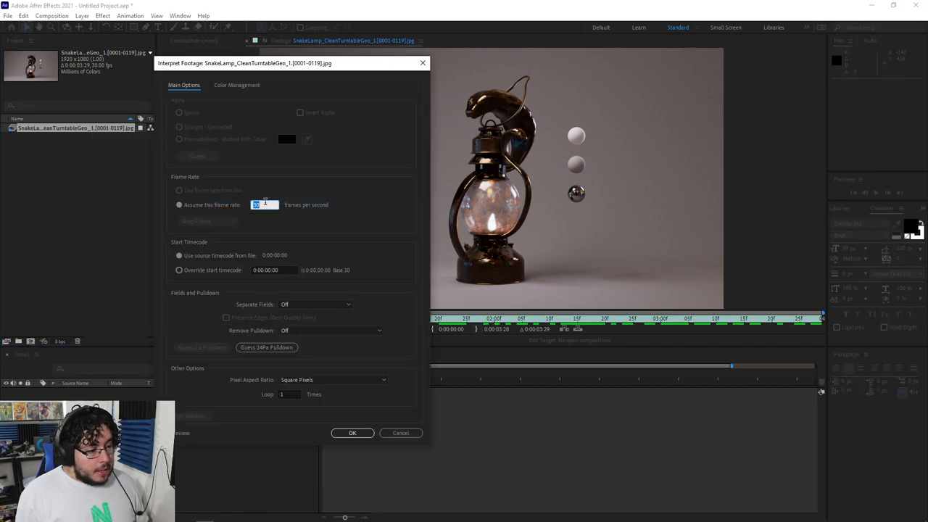
click(352, 432)
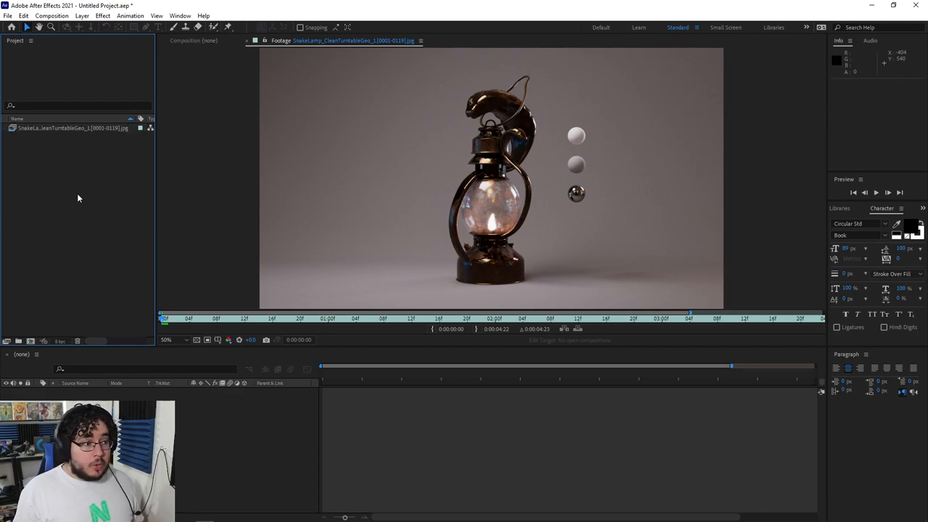
Import the CleanTurntableLights frames as a JPEG sequence and interpret them at 24 fps.
click(8, 15)
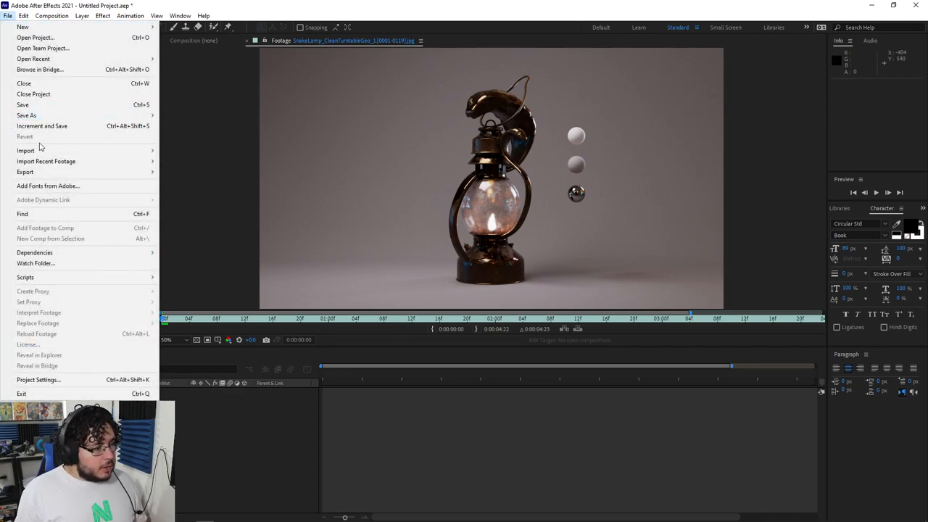
click(26, 150)
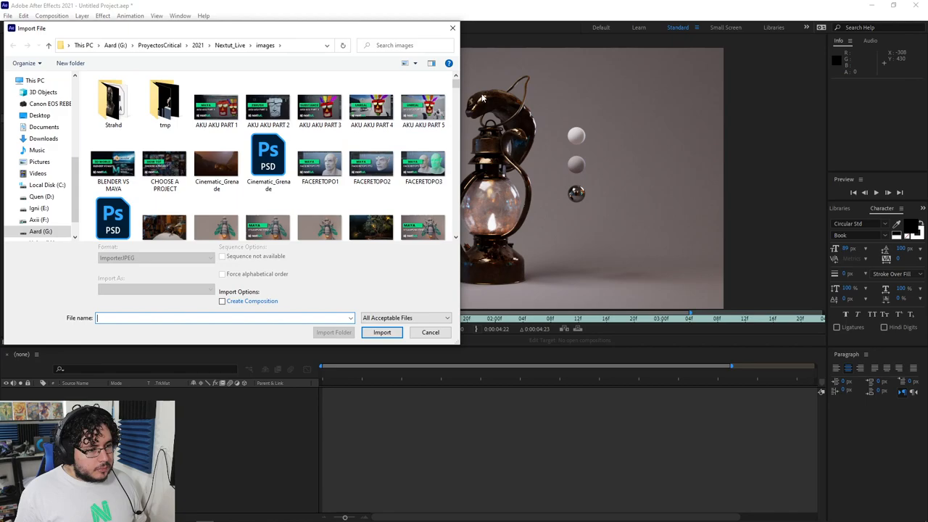
scroll(down, 3)
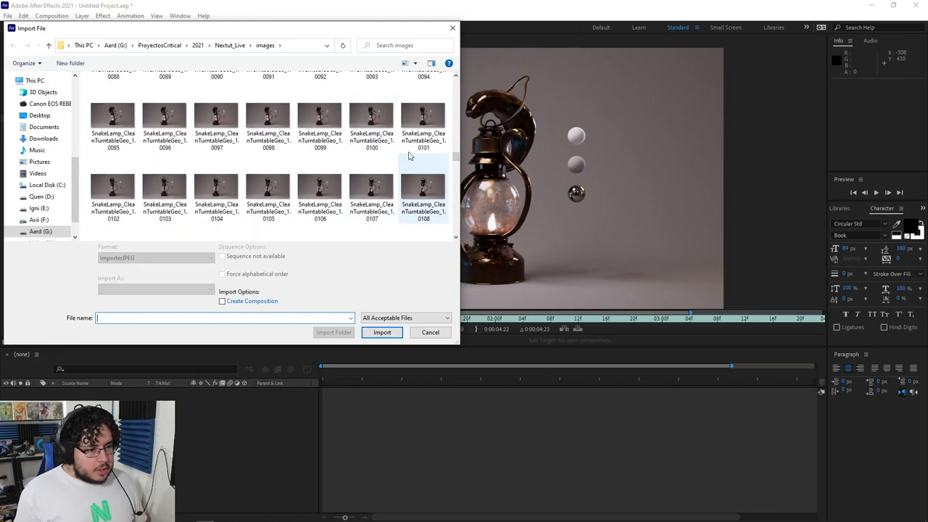
scroll(up, 3)
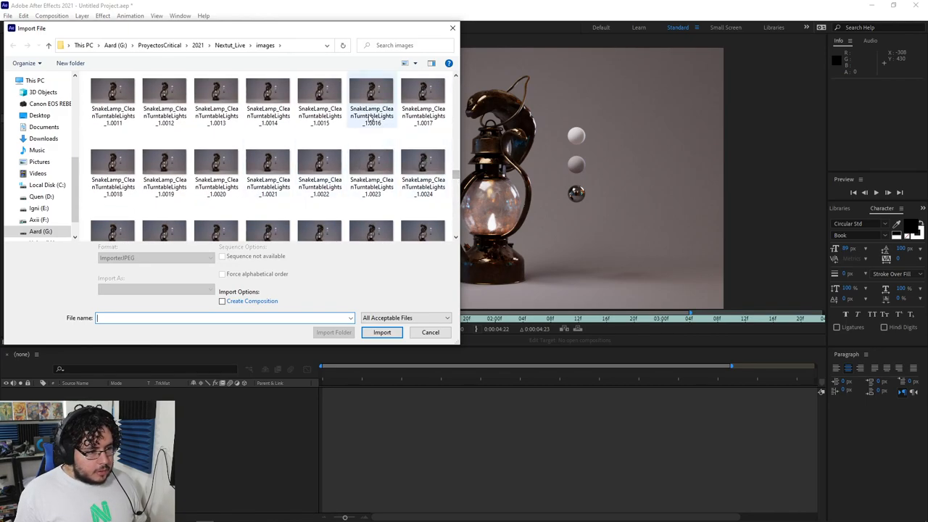
click(320, 163)
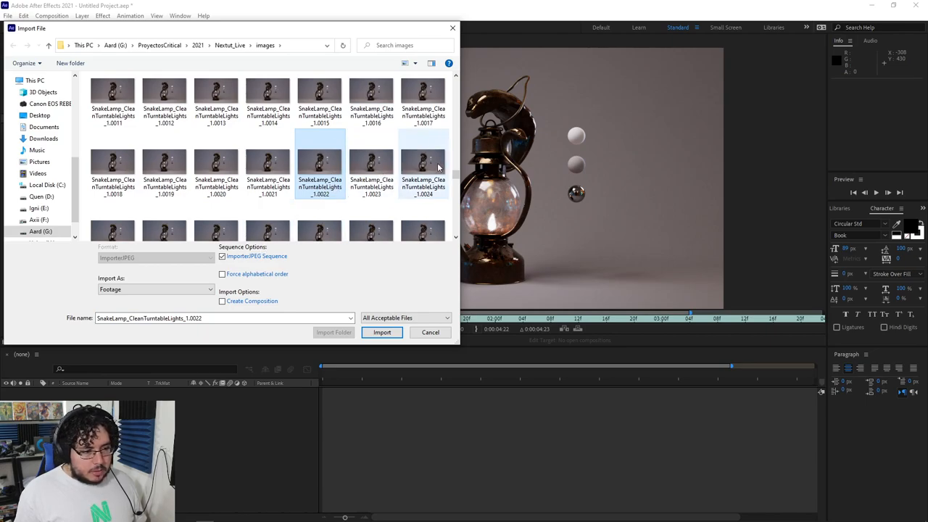
click(382, 331)
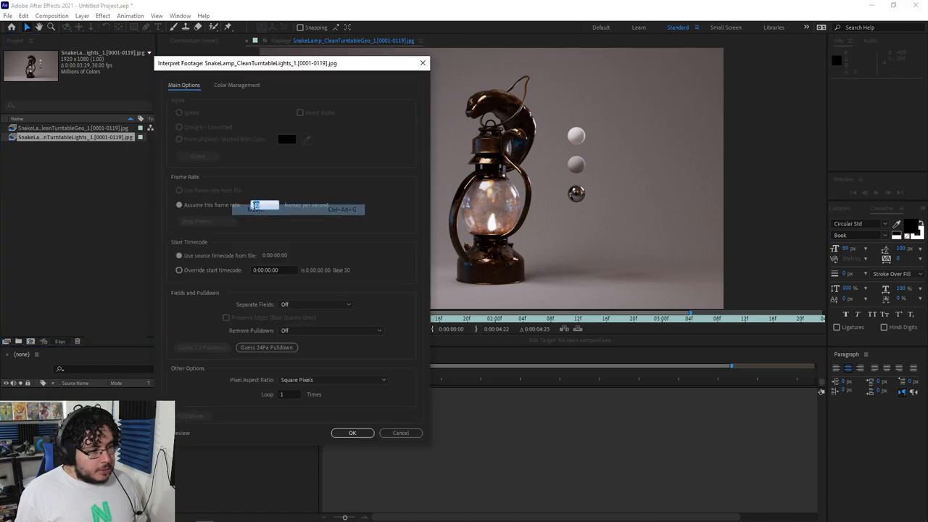
click(352, 433)
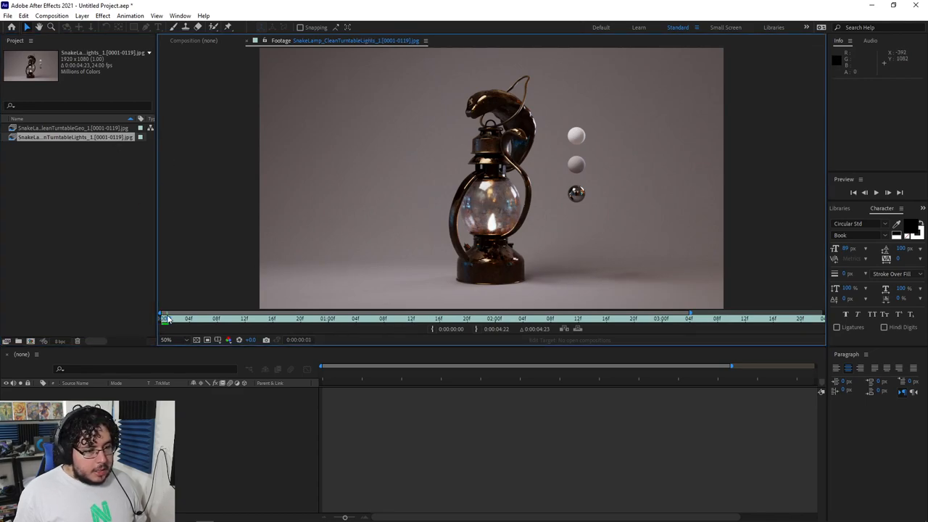
Inspect the Lights and Geo footage items to confirm both run at 24 fps.
click(72, 127)
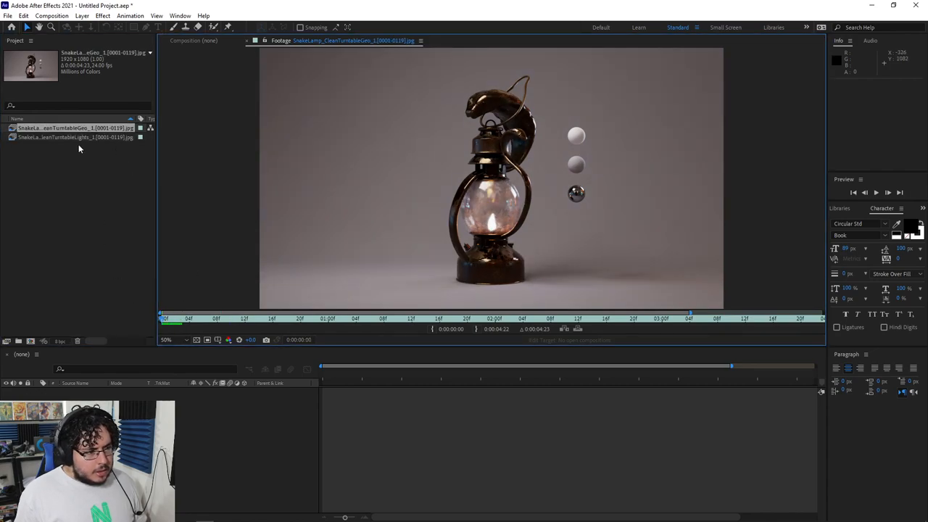
click(72, 137)
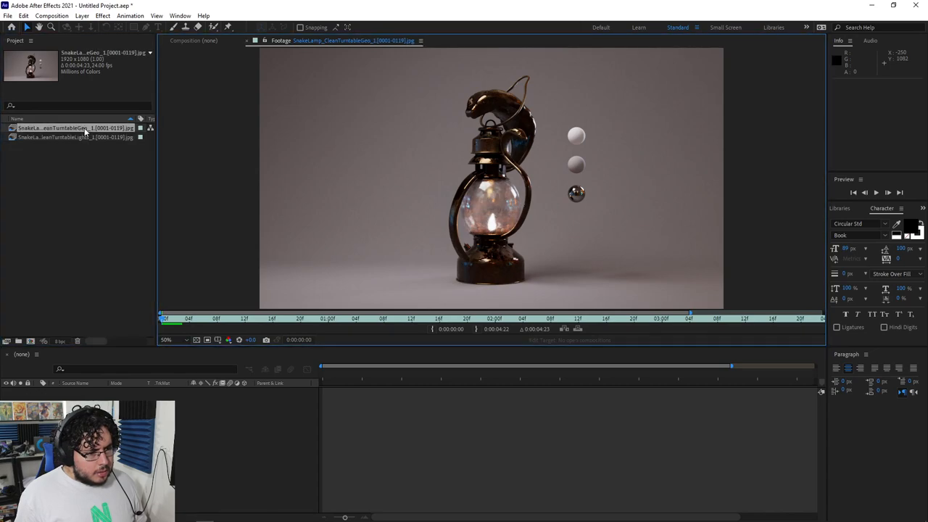
mouse_move(150, 141)
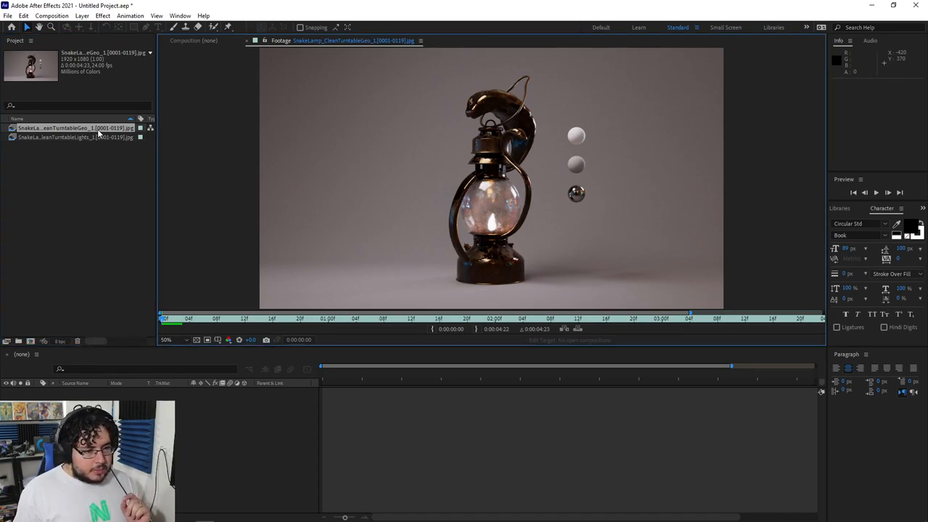
mouse_move(527, 212)
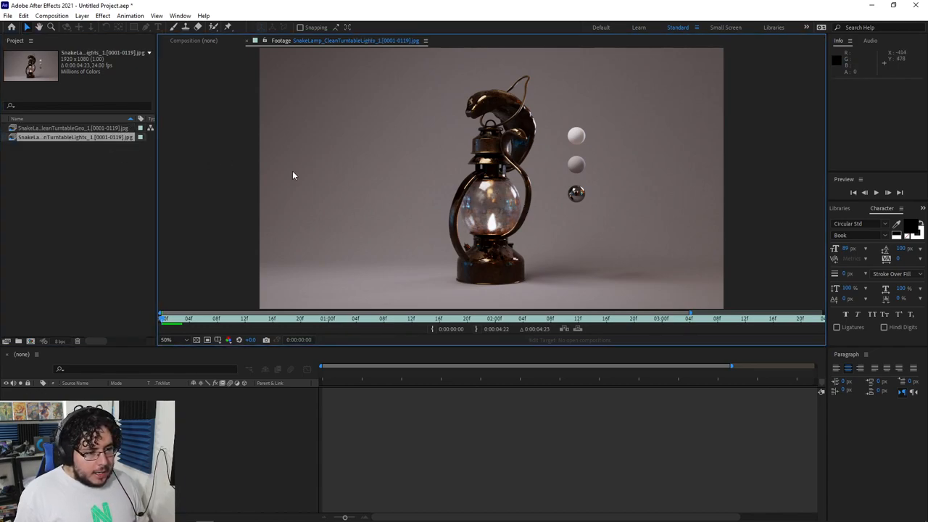
mouse_move(468, 133)
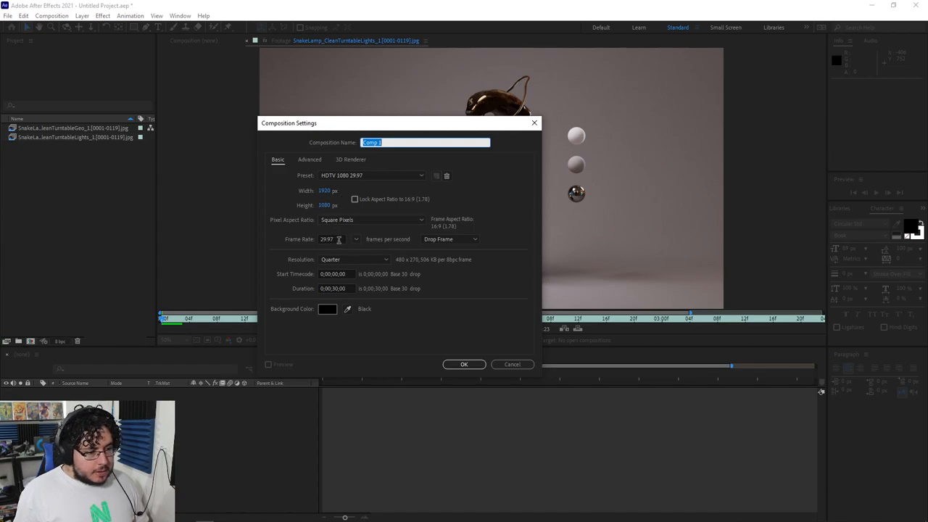
Create Comp 1, then set it to HDTV 1080 24 with a 0:00:20:00 duration.
click(464, 364)
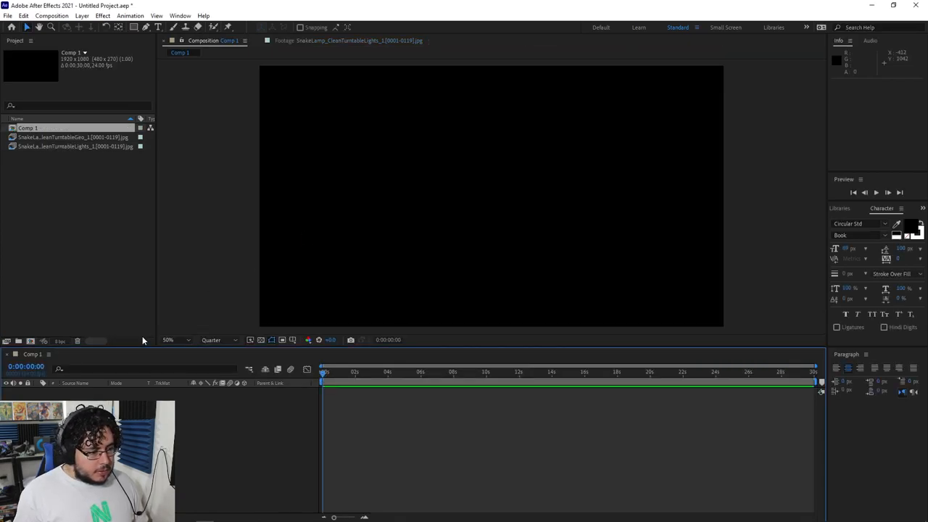
right_click(28, 127)
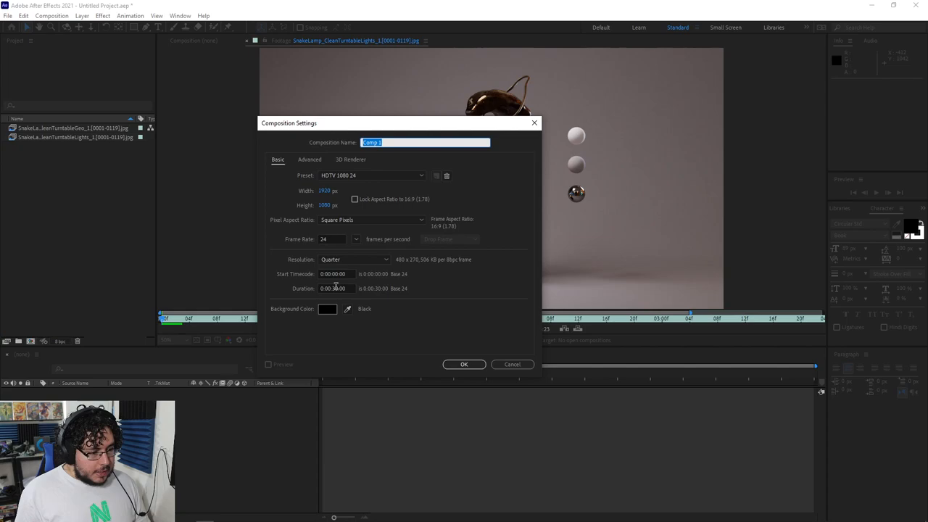
click(334, 287)
text(2)
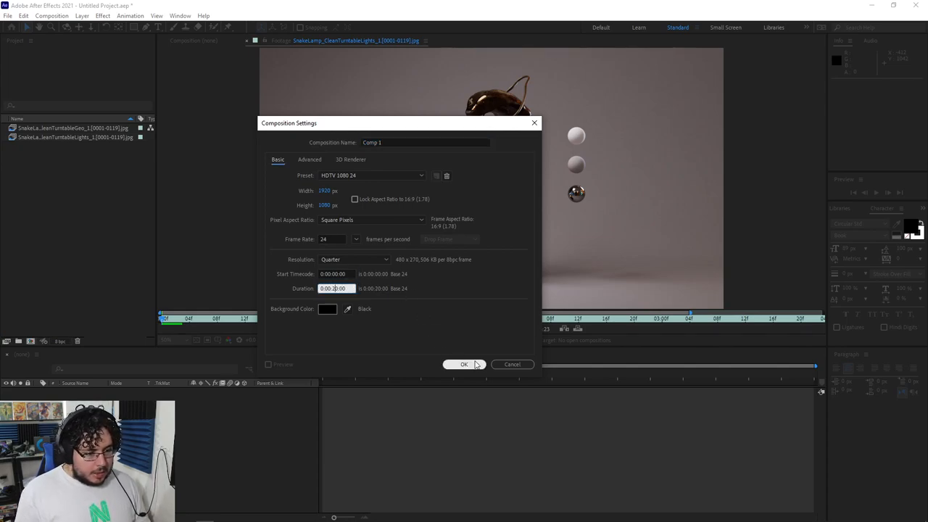
click(464, 364)
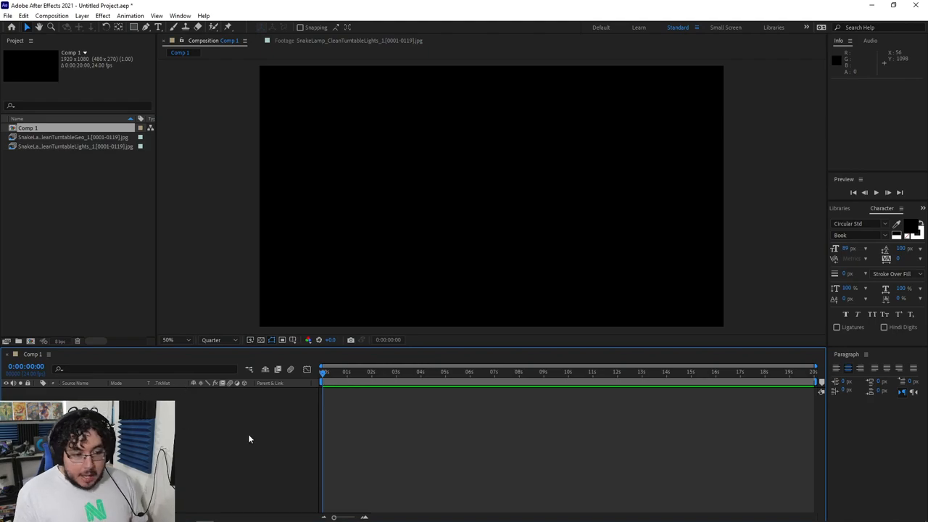
Rename Comp 1 to MasterComp and stagger the Geo and Lights clips at five-second intervals.
right_click(27, 128)
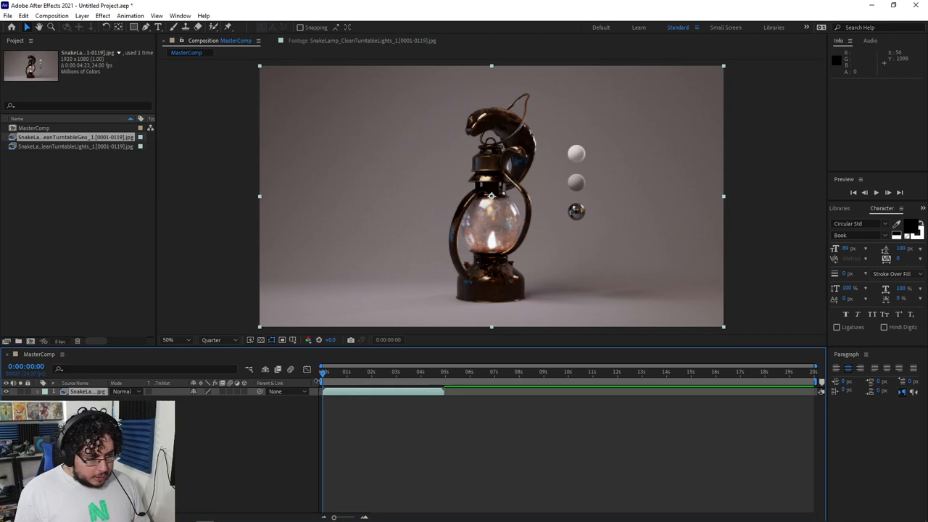
mouse_move(210, 416)
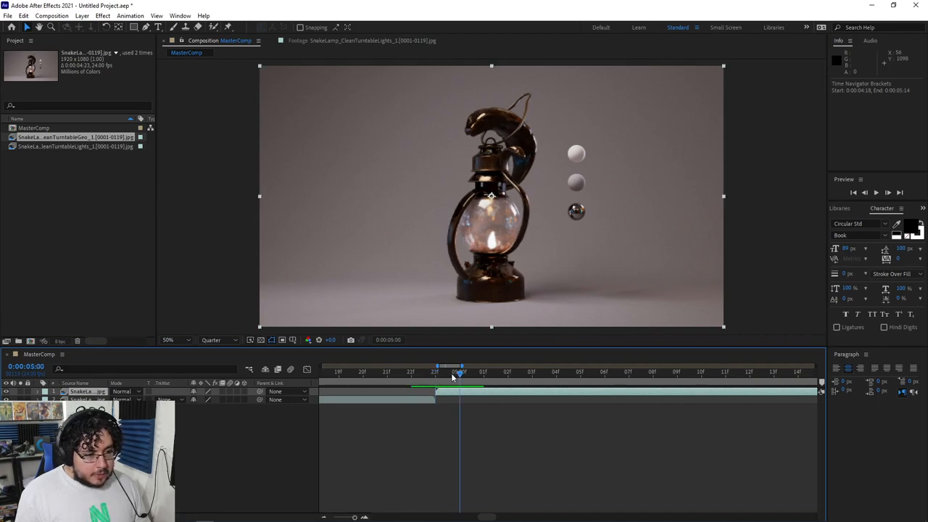
click(556, 371)
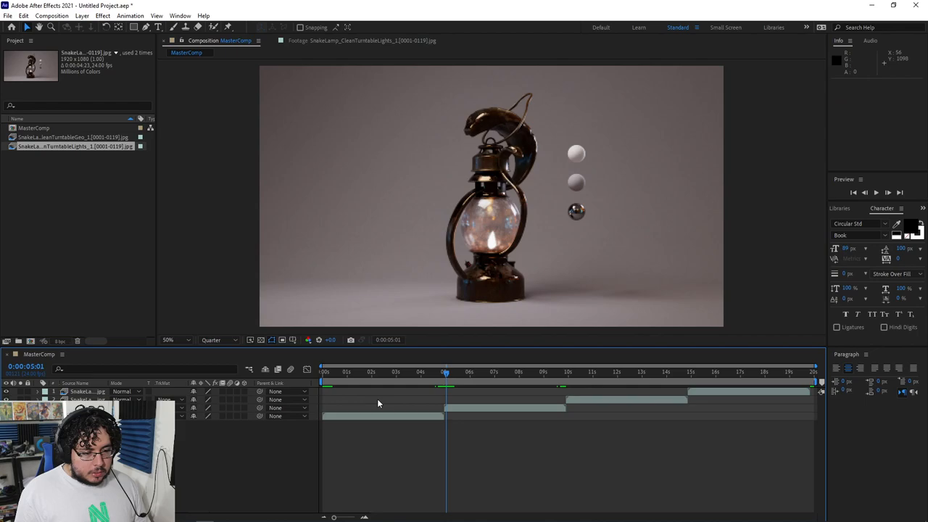
mouse_move(280, 467)
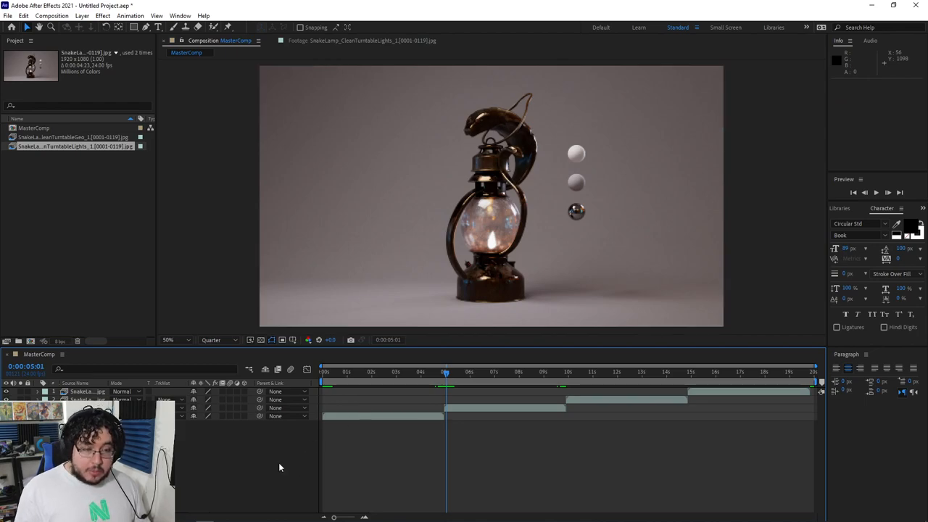
key(space)
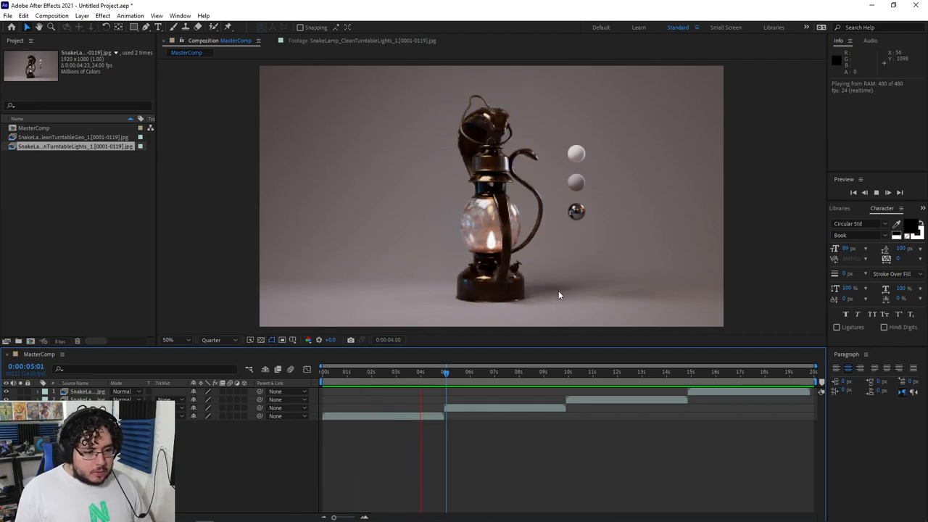
click(470, 372)
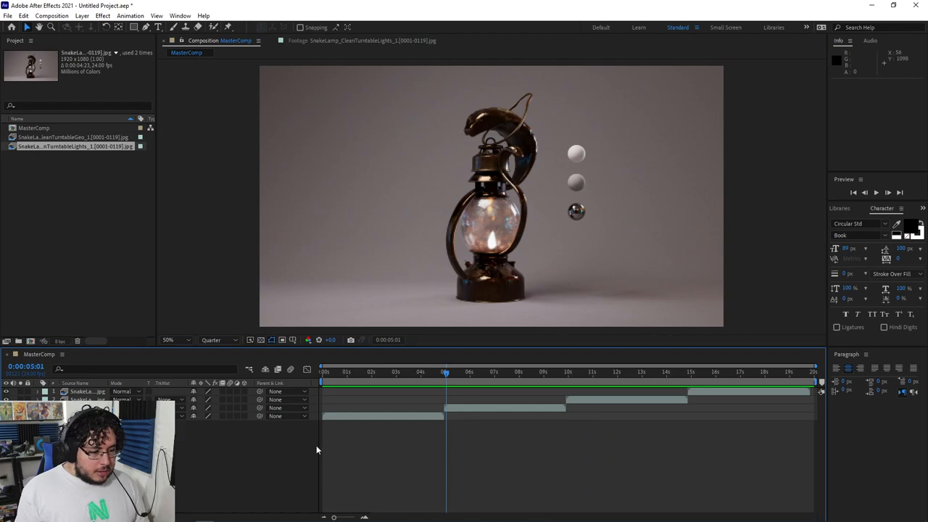
mouse_move(389, 386)
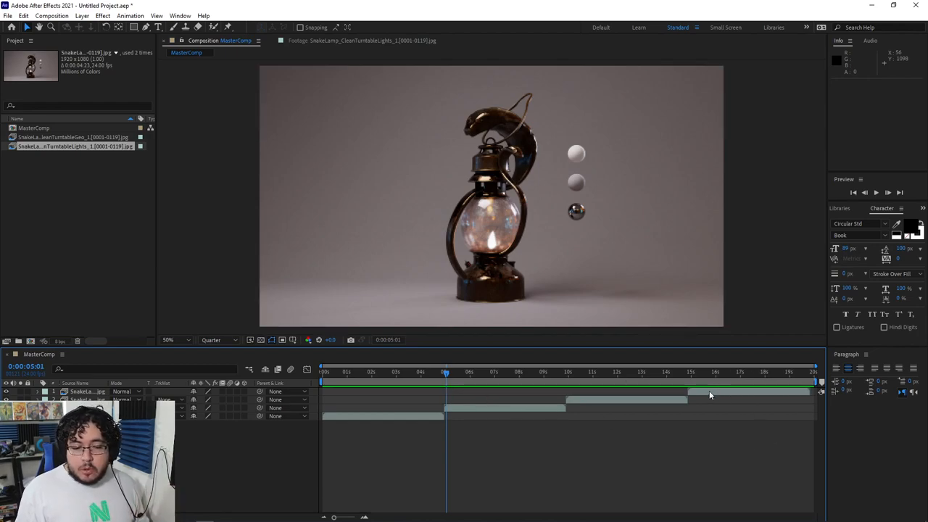
mouse_move(294, 390)
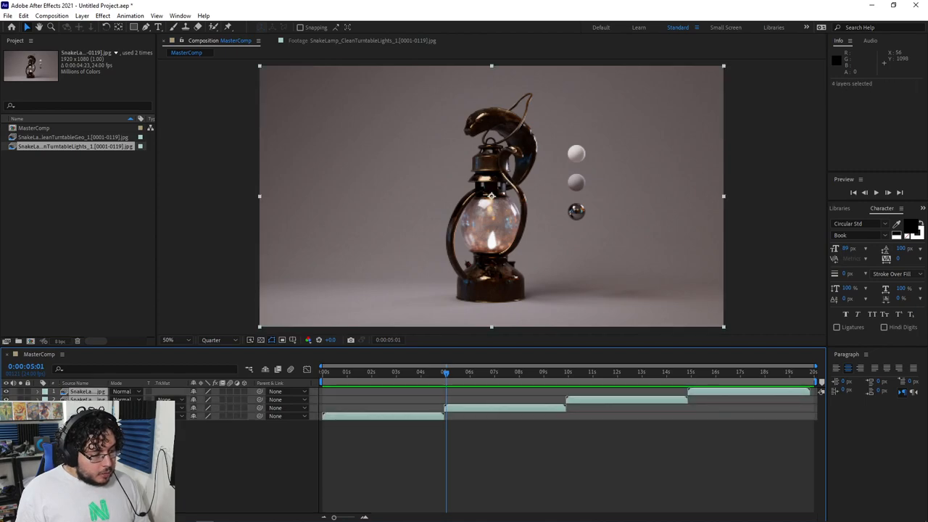
Pre-compose the four footage layers into a precomp named Turntables and select that layer.
right_click(87, 391)
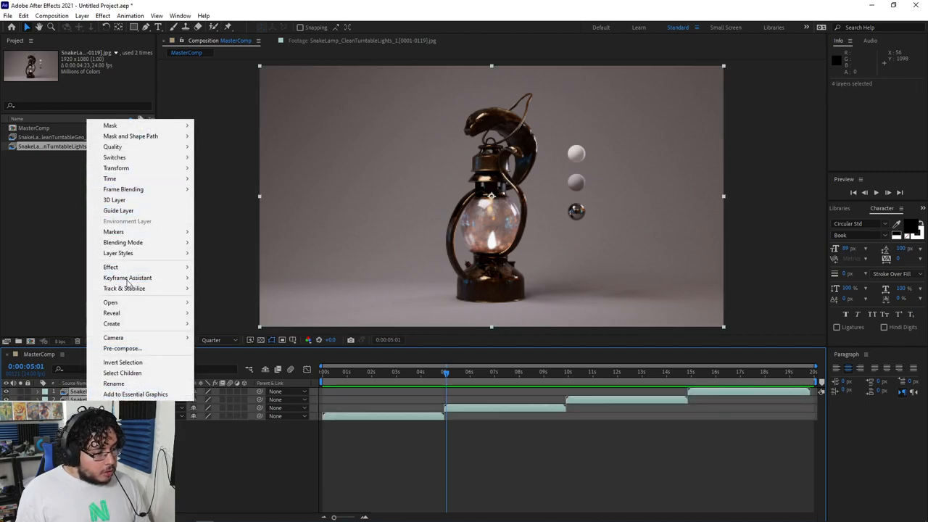
click(122, 348)
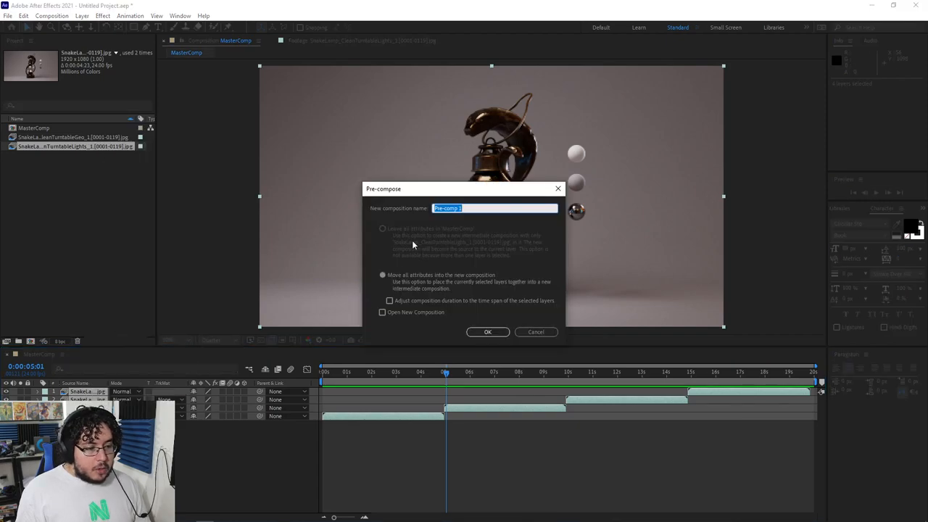
text(Tur)
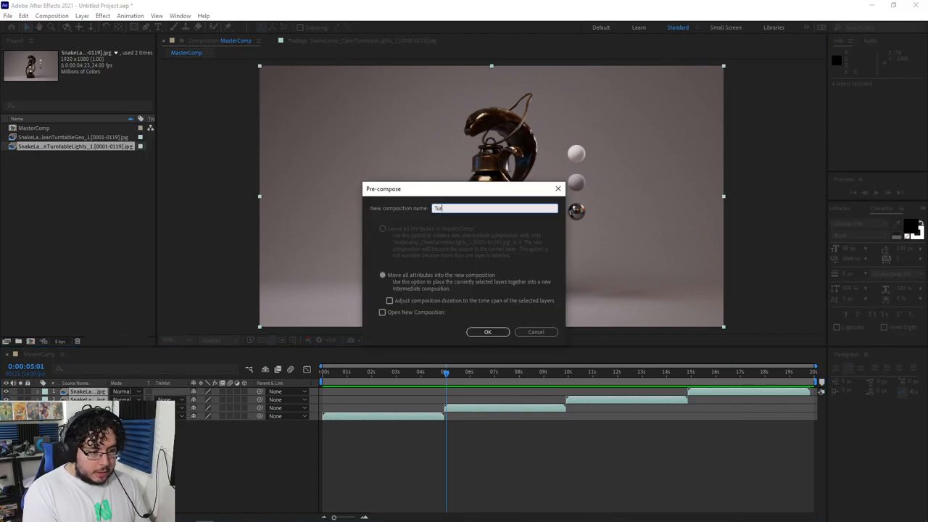
click(487, 332)
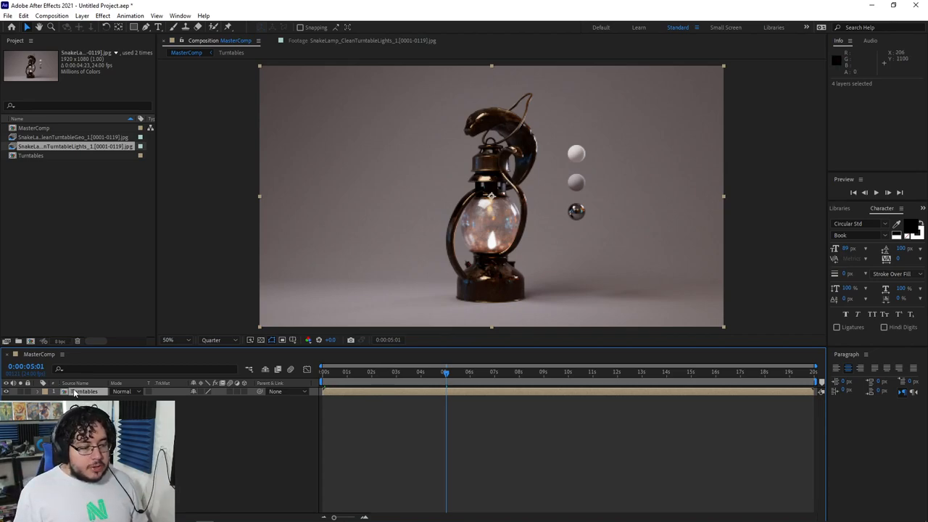
click(84, 391)
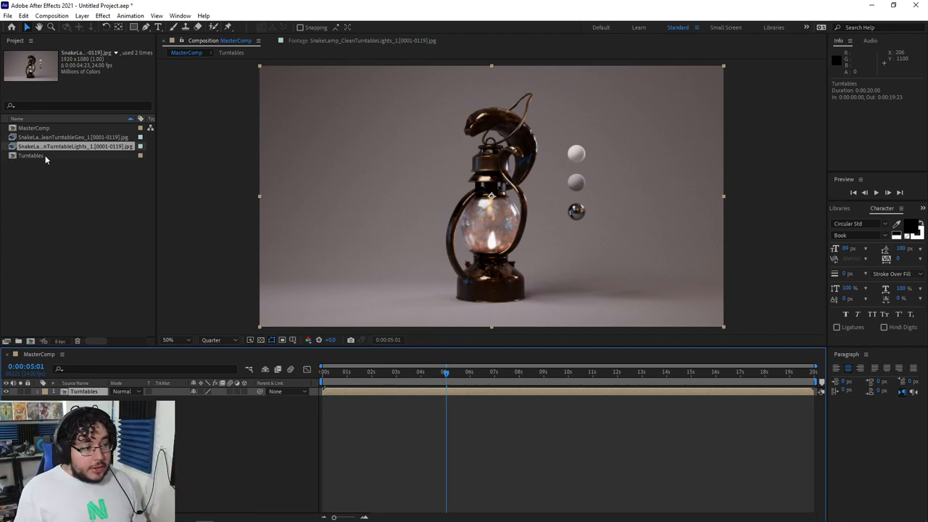
Open the Turntables comp to inspect its four layers, then return to MasterComp.
double_click(30, 155)
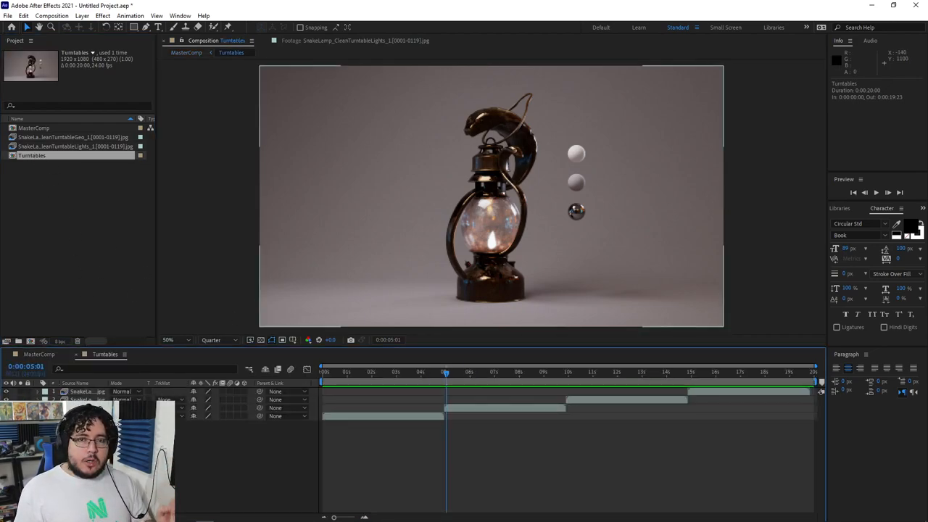
click(39, 354)
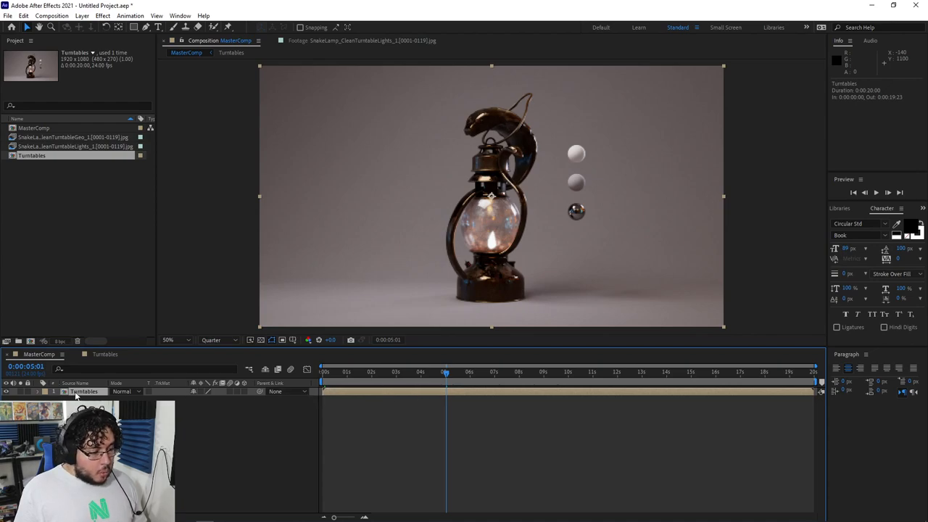
Enable time remapping on Turntables and move the end keyframe from 20s to 12s.
right_click(83, 392)
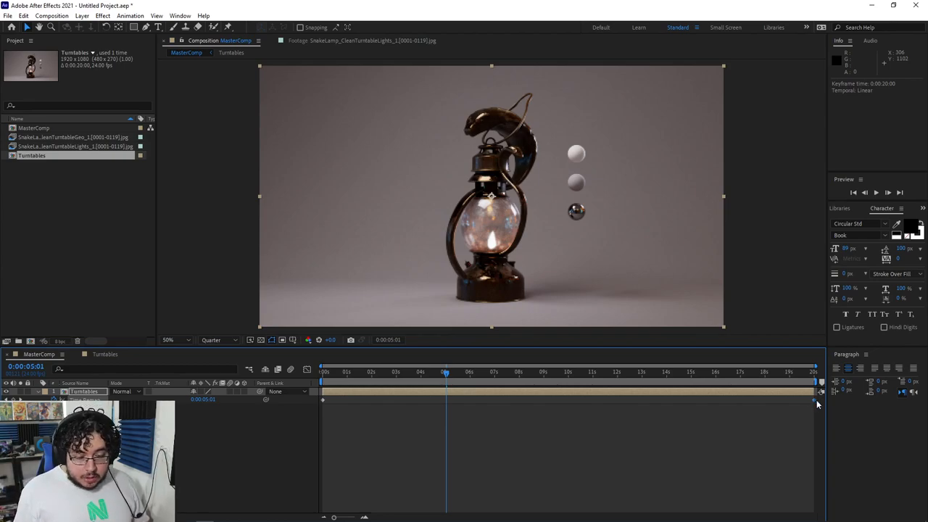
drag(812, 399, 618, 399)
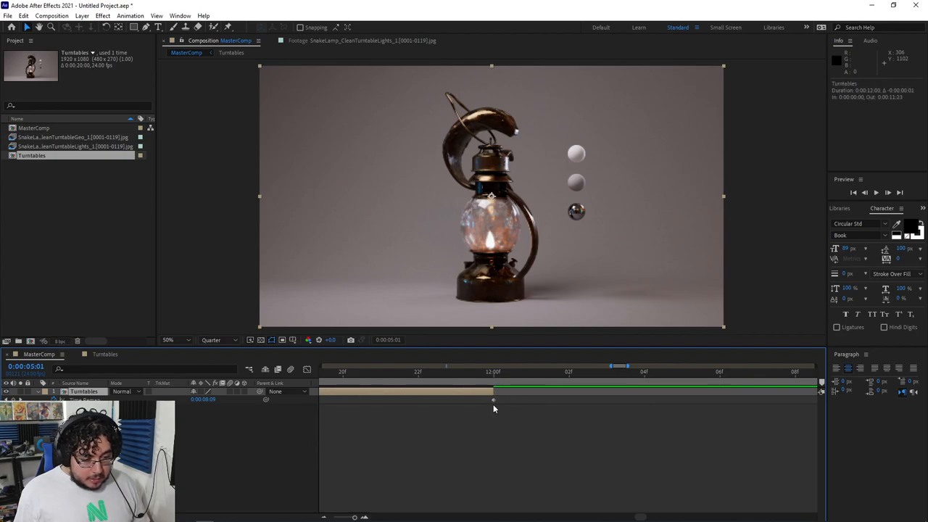
click(382, 371)
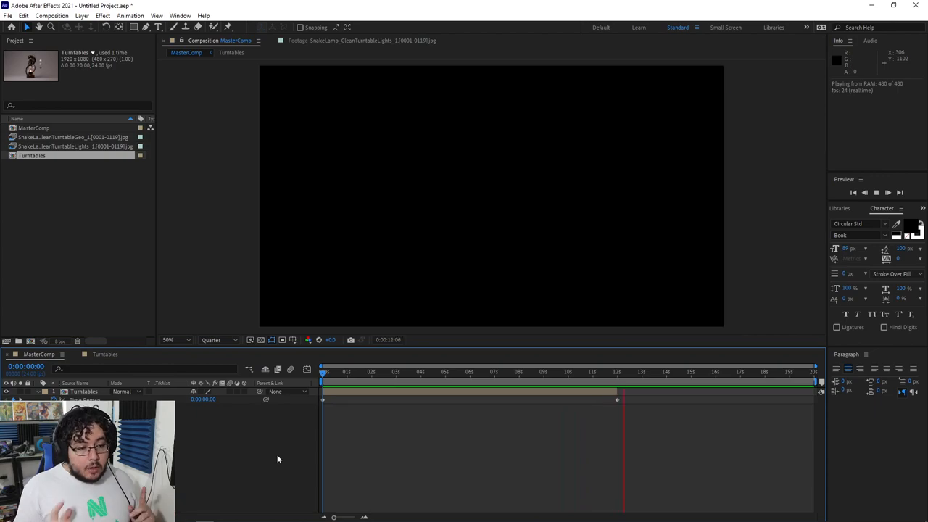
Stop the preview and set the preview resolution to Full.
click(413, 372)
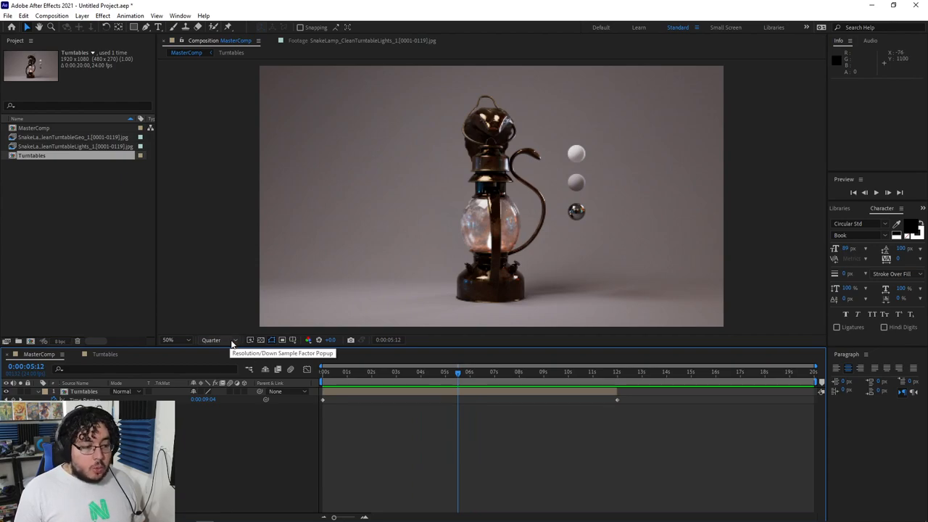
click(211, 339)
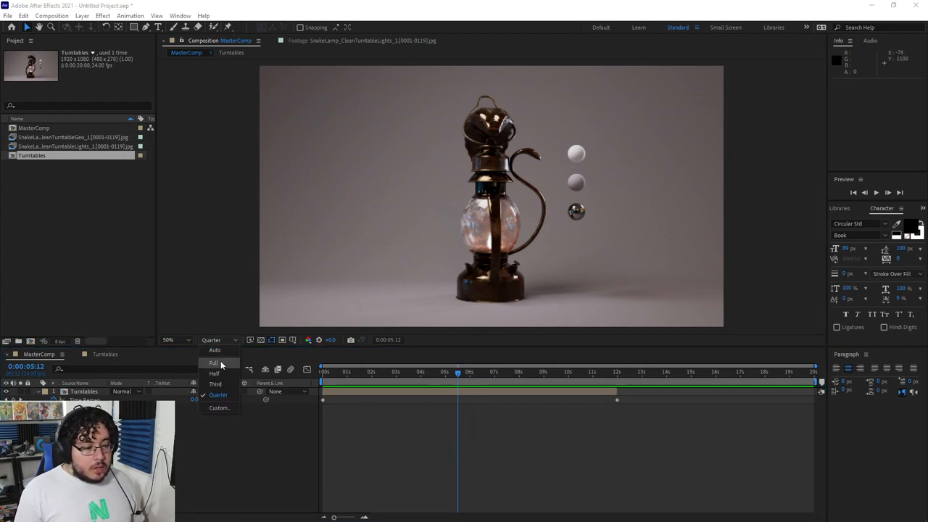
click(215, 362)
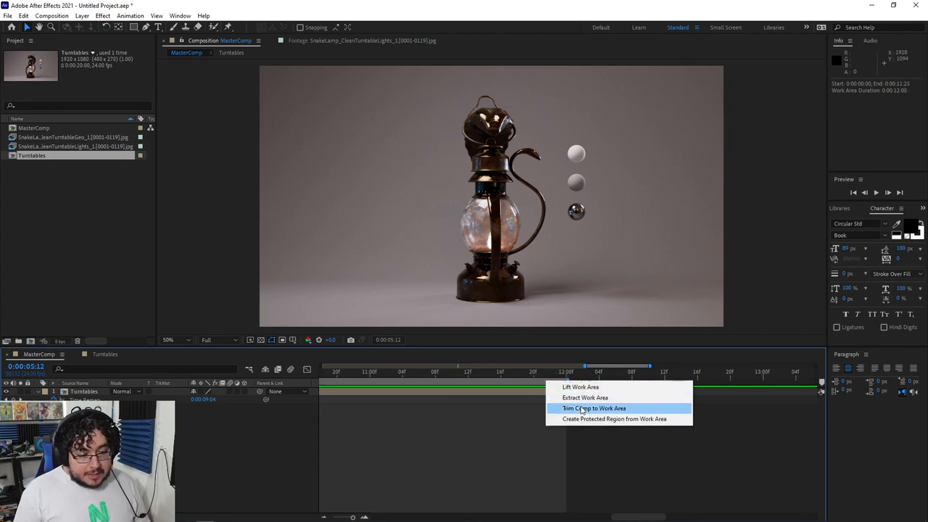
Trim MasterComp to its work area so it lasts 12 seconds.
click(594, 408)
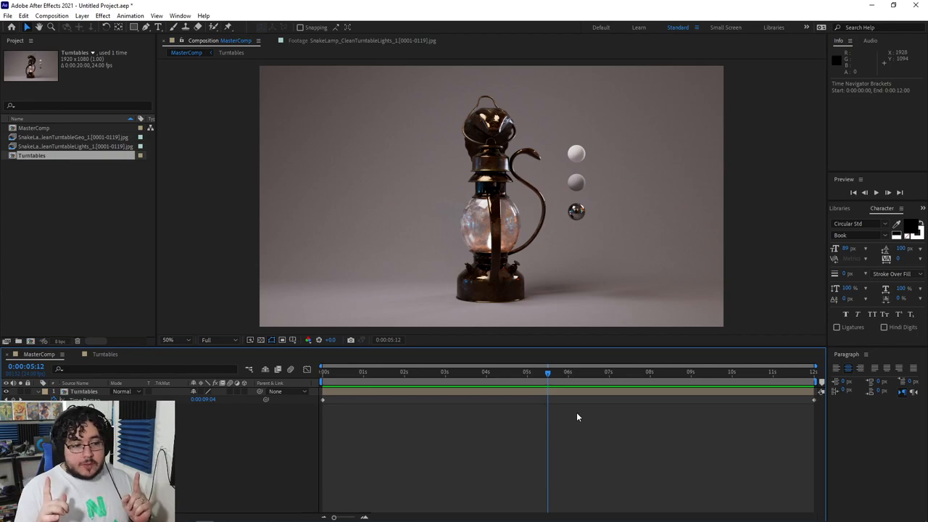
mouse_move(479, 340)
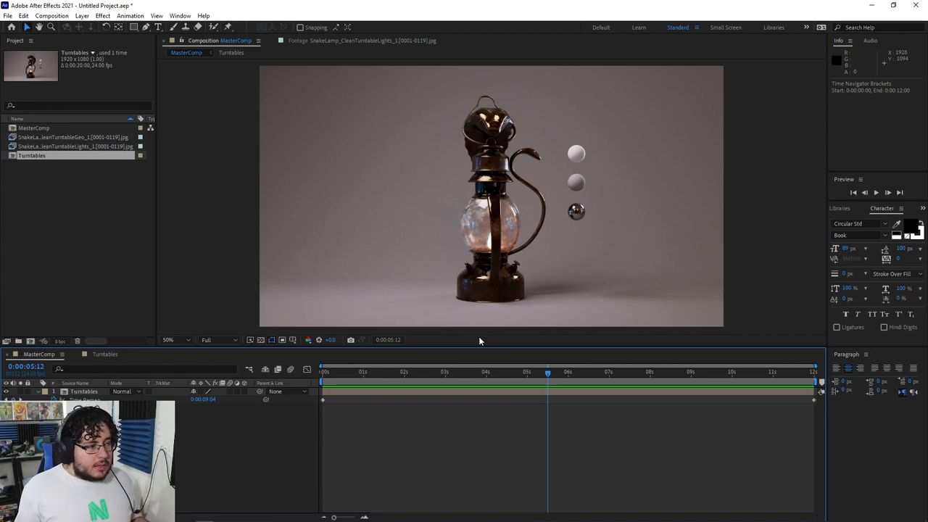
mouse_move(440, 296)
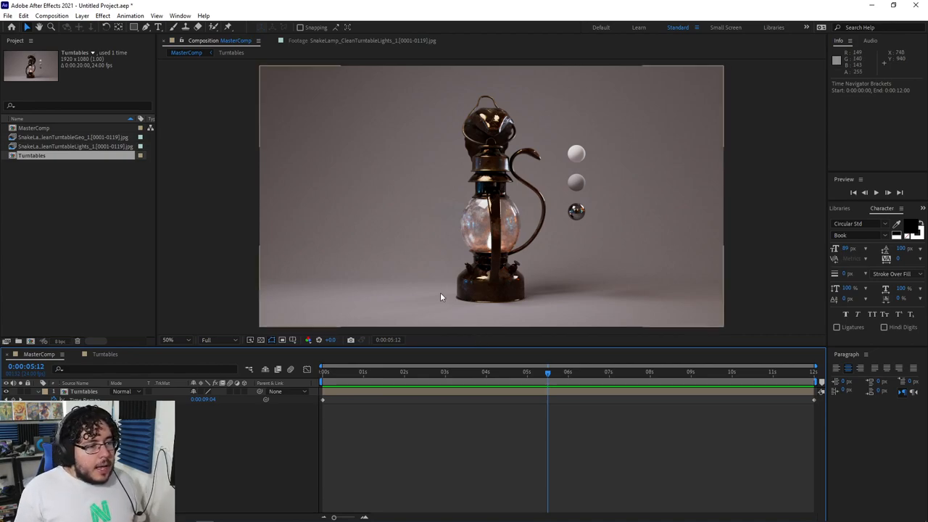
mouse_move(478, 341)
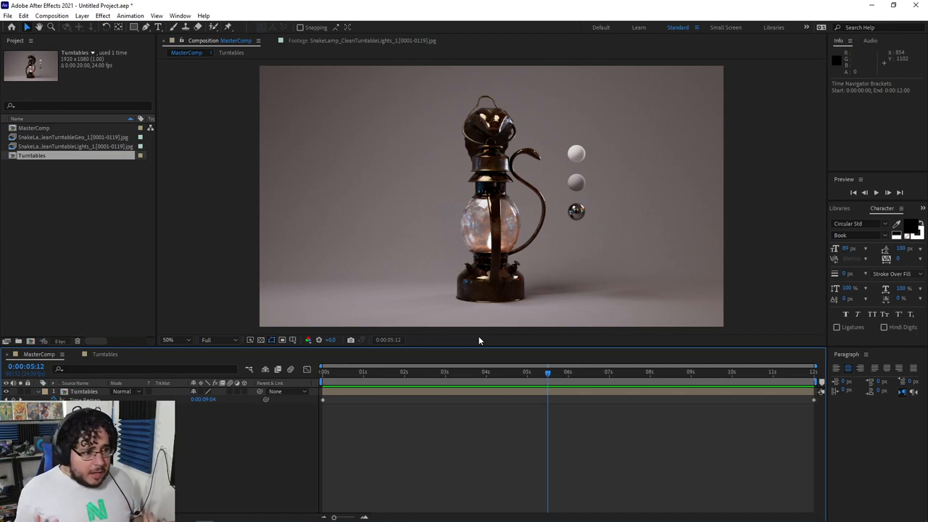
mouse_move(462, 336)
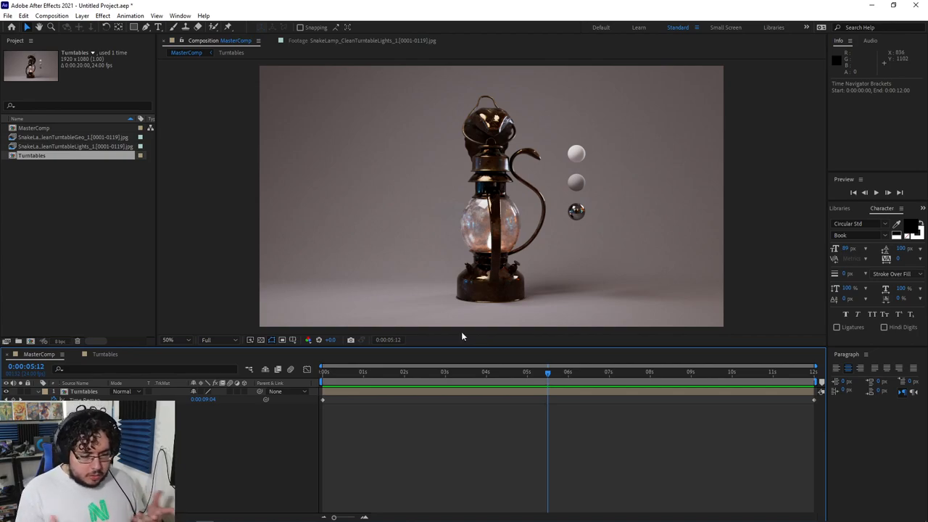
mouse_move(287, 119)
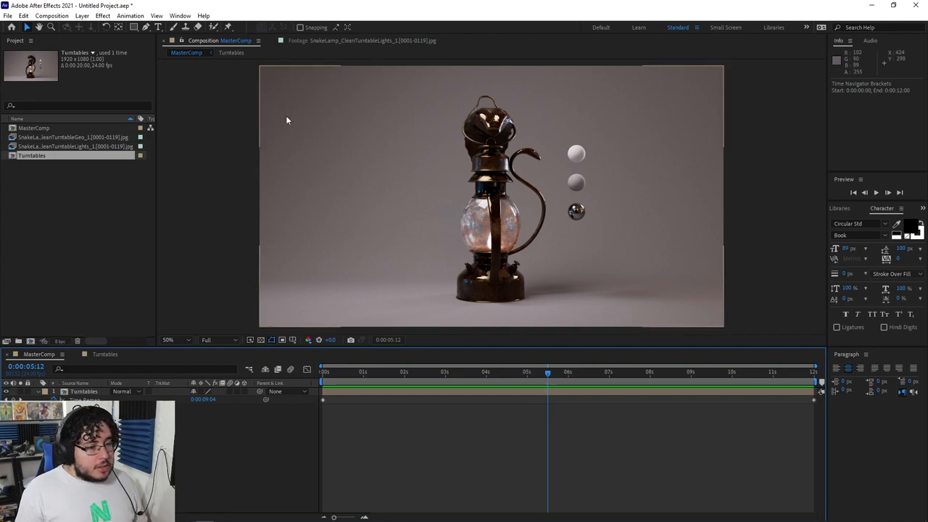
click(52, 15)
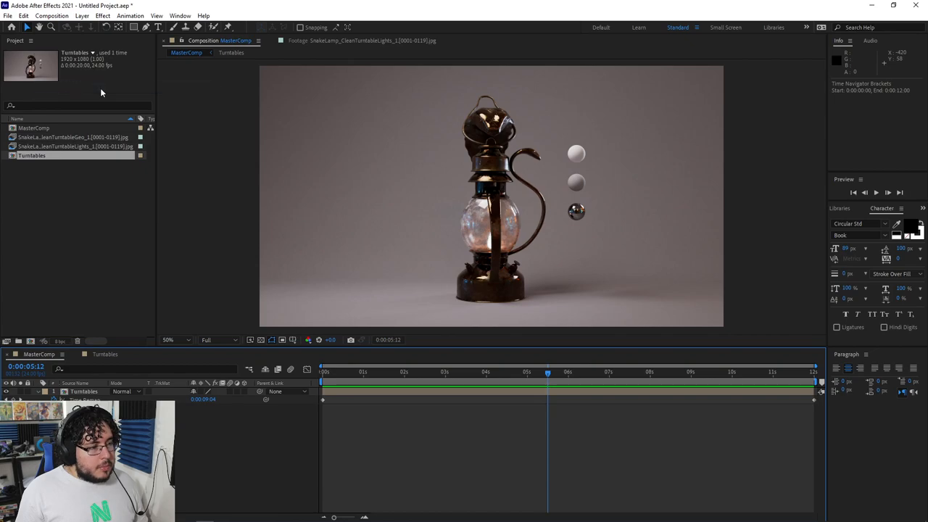
mouse_move(328, 217)
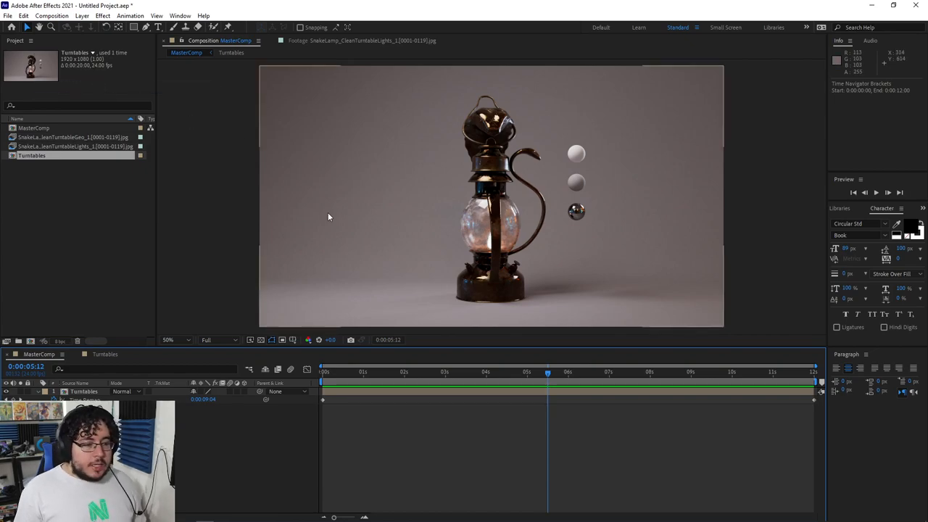
mouse_move(220, 221)
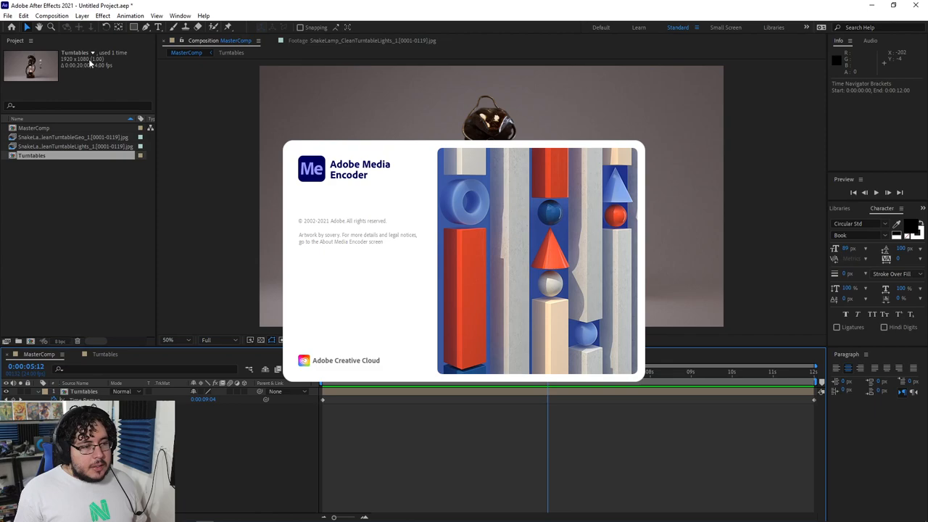
mouse_move(268, 310)
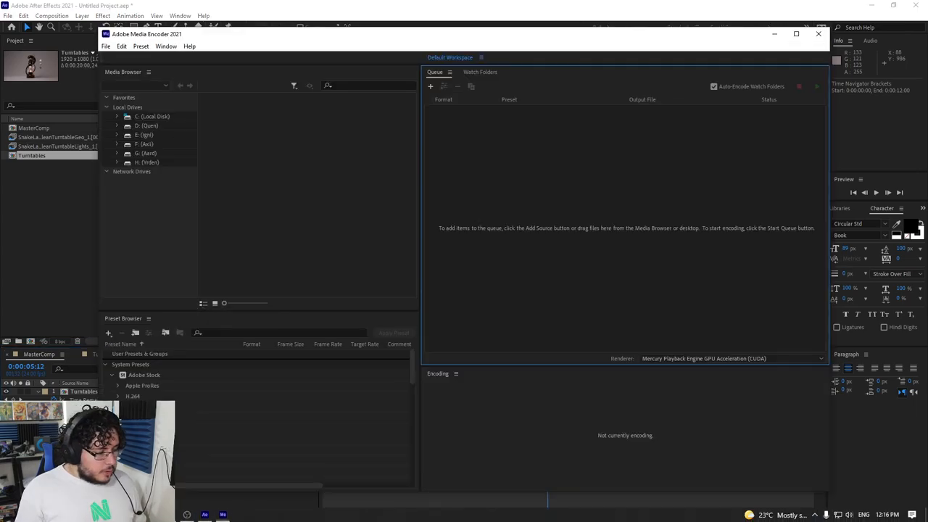
Confirm the queued MasterComp job uses H.264 with Match Source - High bitrate.
click(116, 171)
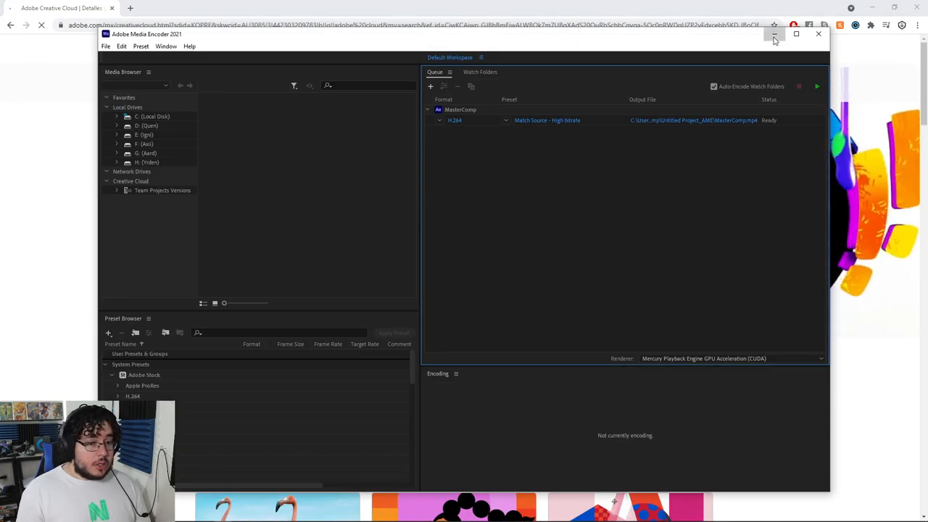
Find the Creative Cloud plan prices: individuals MXN $1,099, students $399, teams $699.
click(774, 36)
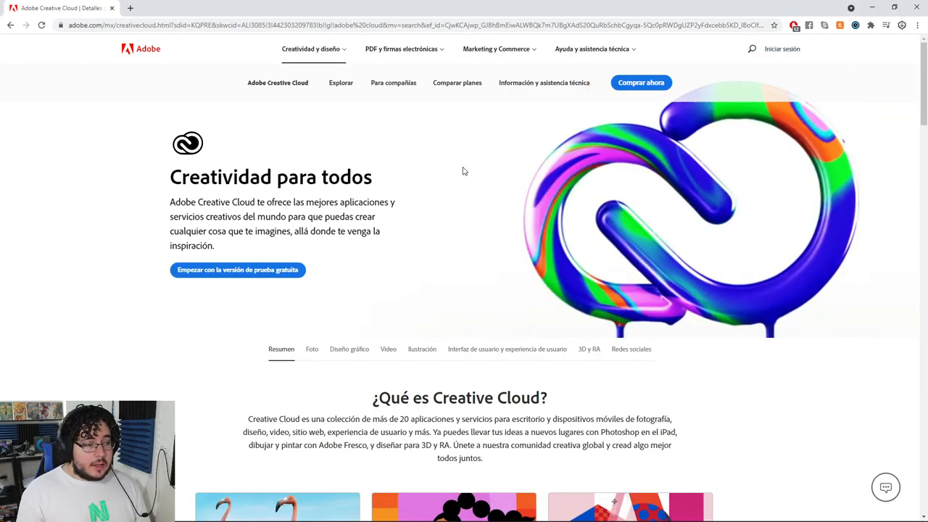
scroll(down, 3)
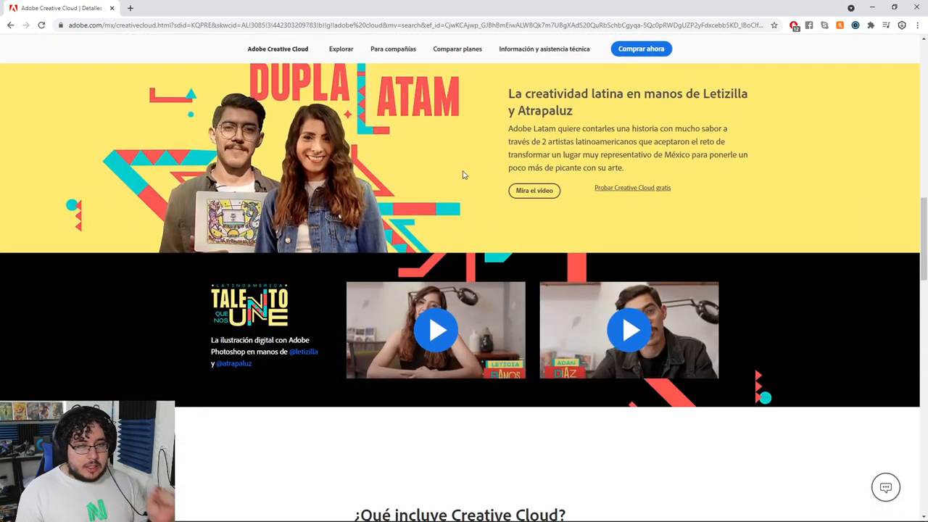
scroll(down, 3)
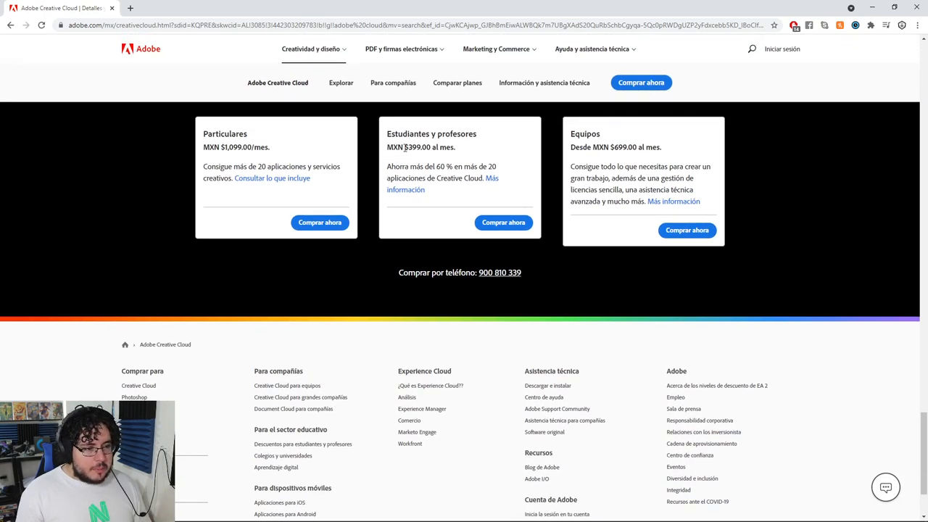
double_click(416, 147)
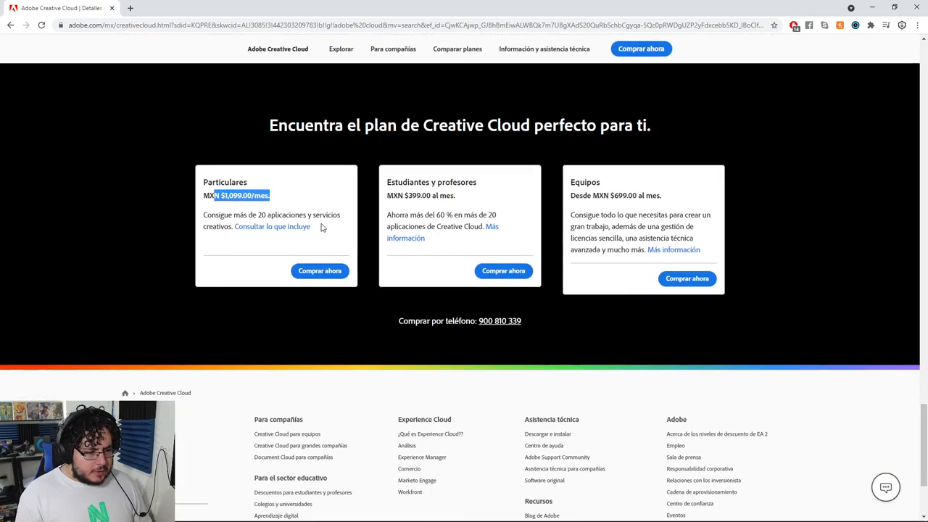
scroll(up, 3)
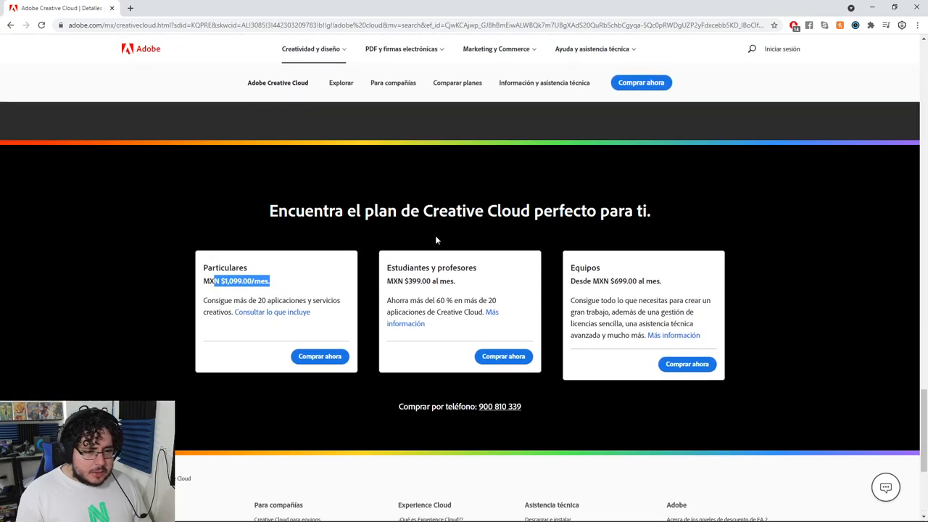
mouse_move(486, 248)
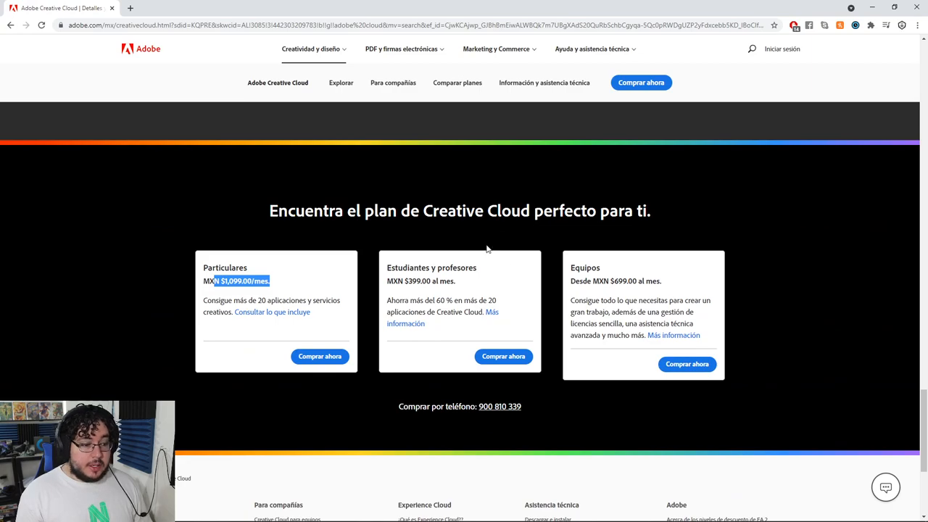
mouse_move(310, 172)
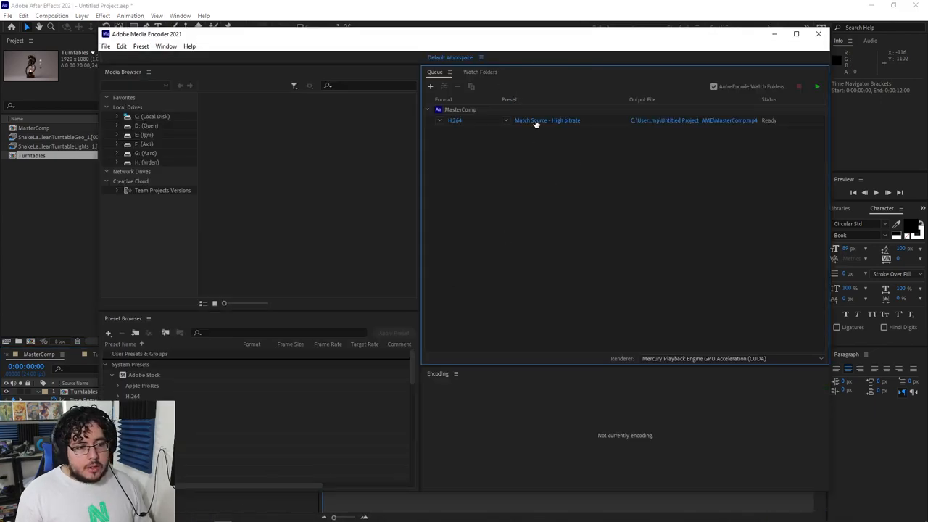
Open Export Settings for the MasterComp H.264 job from its preset link.
click(816, 86)
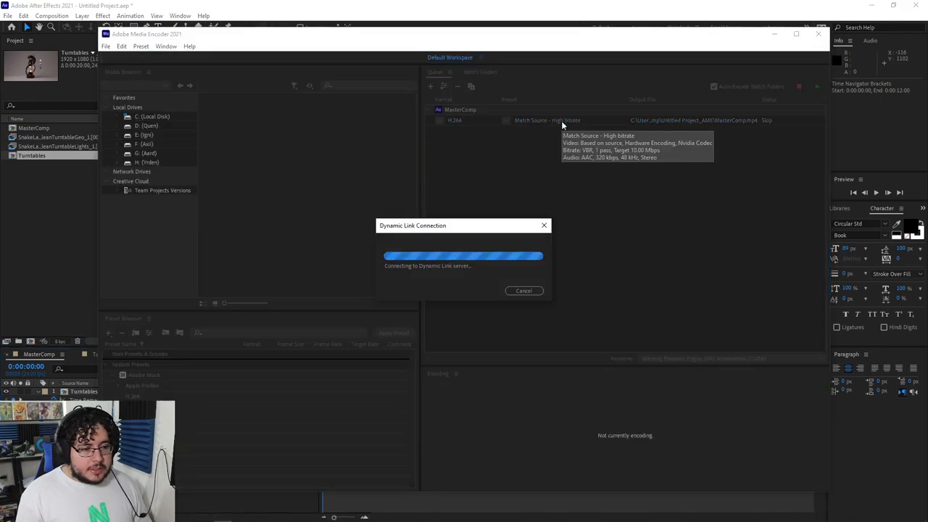
mouse_move(520, 177)
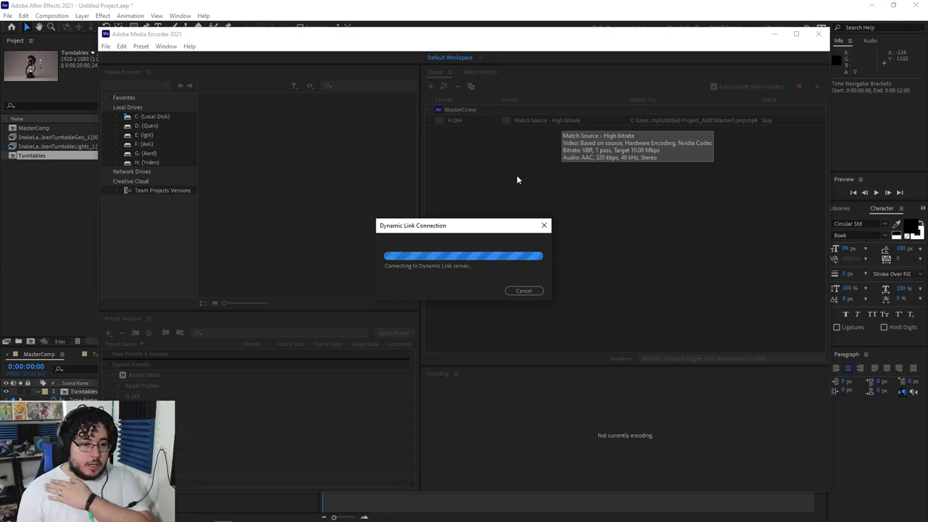
mouse_move(643, 215)
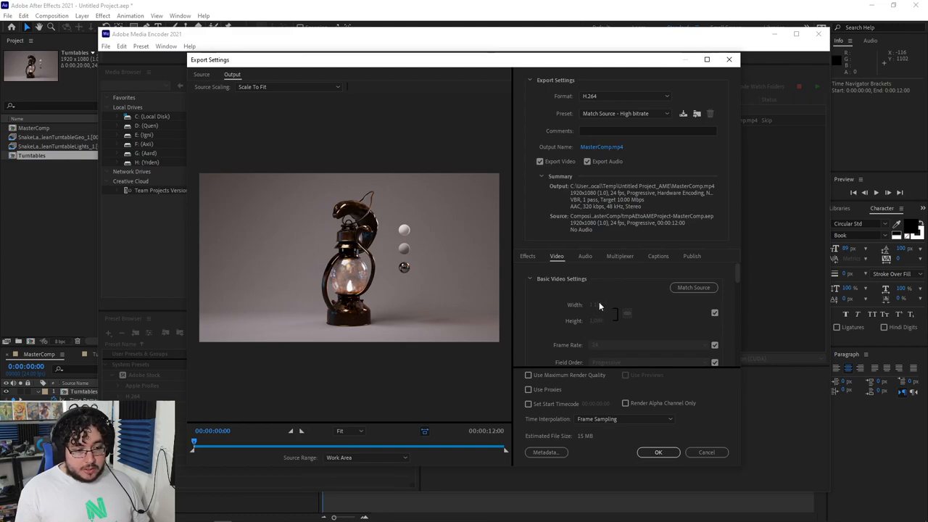
mouse_move(607, 324)
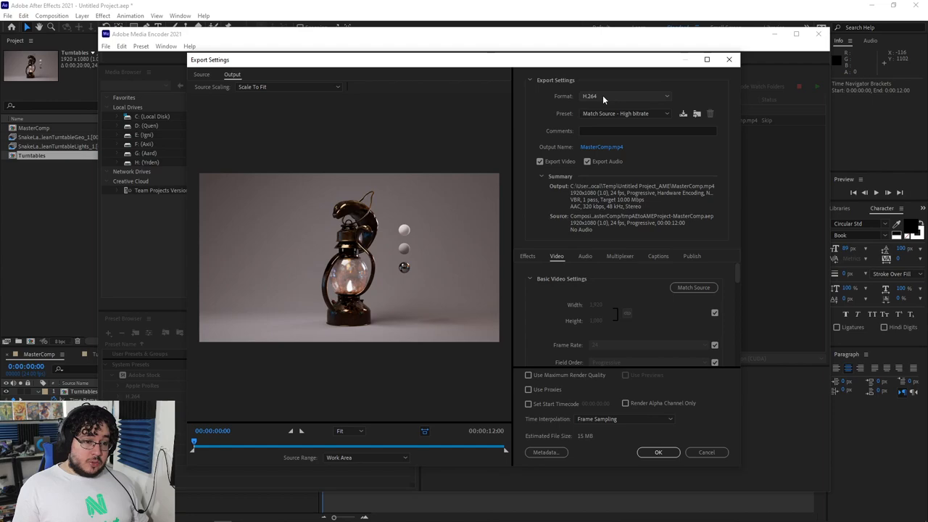
mouse_move(549, 116)
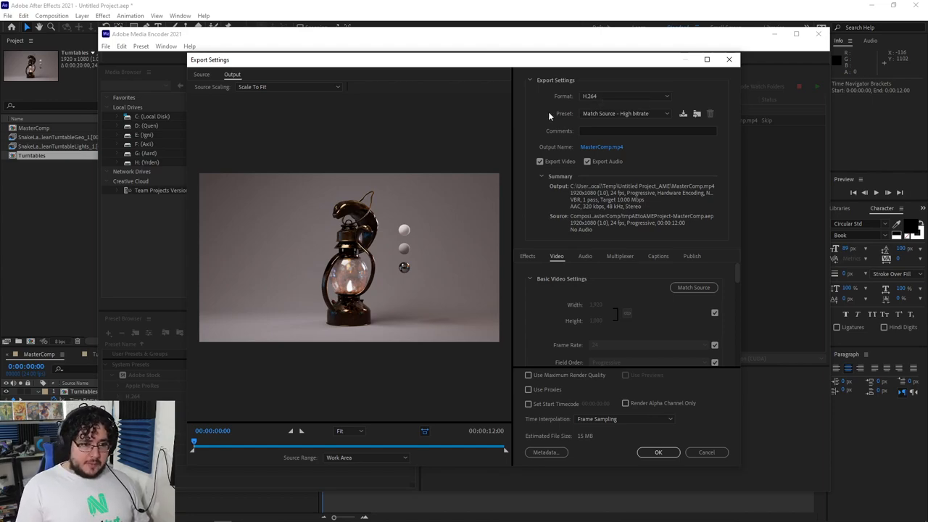
mouse_move(580, 440)
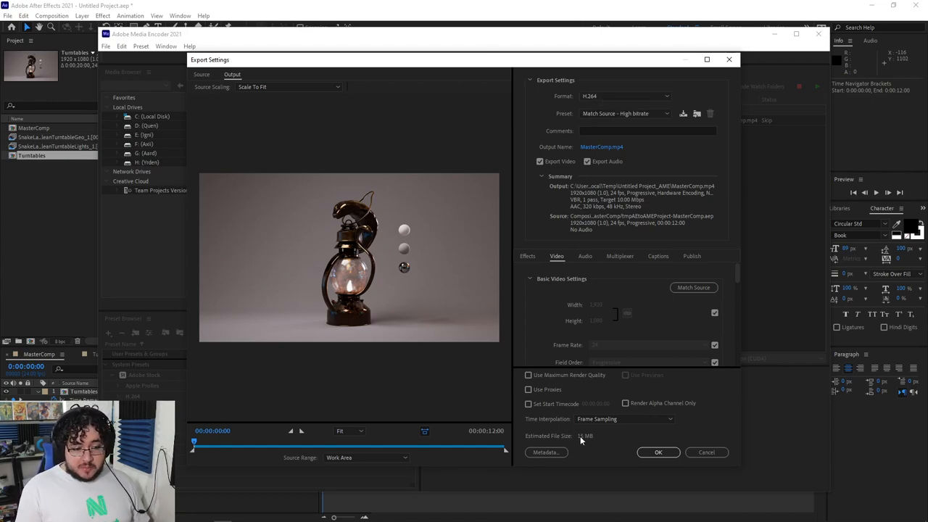
Set the MasterComp job's target bitrate to 12 Mbps and accept the settings.
scroll(down, 3)
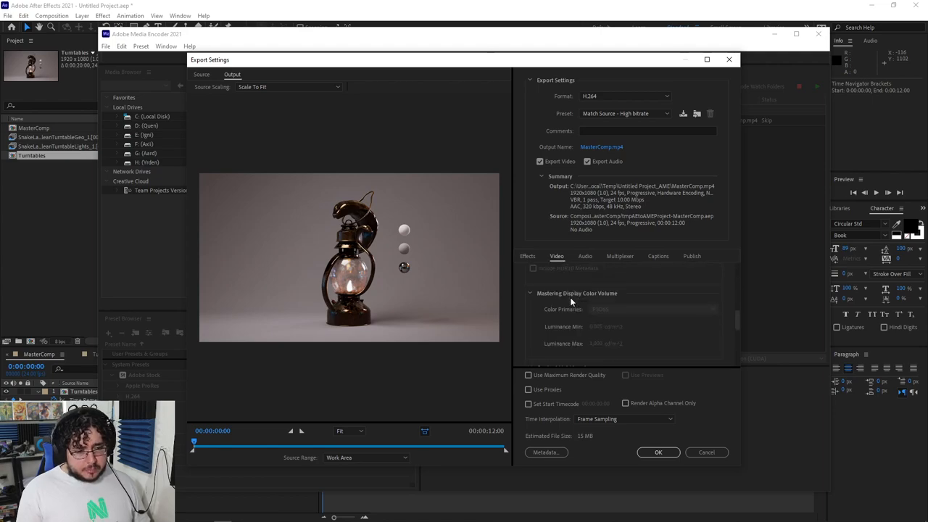
scroll(down, 3)
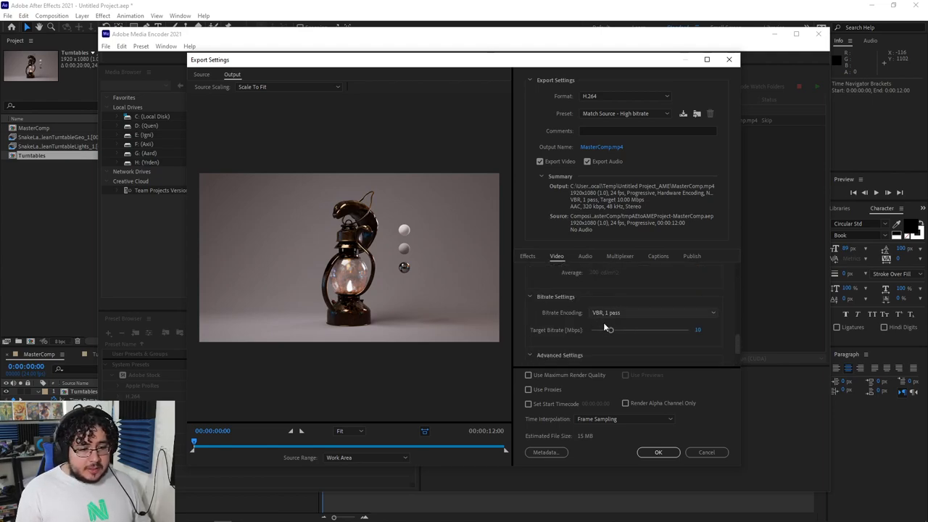
drag(607, 329, 617, 330)
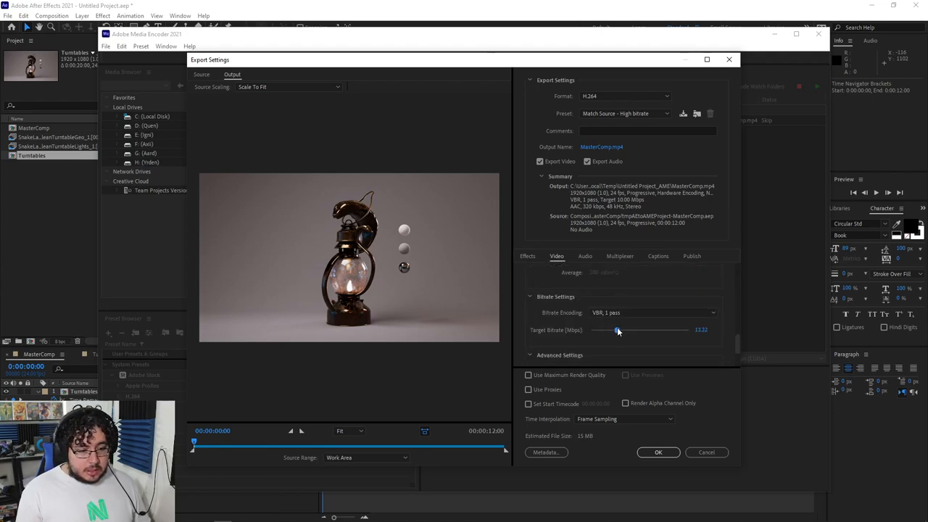
drag(616, 330, 618, 330)
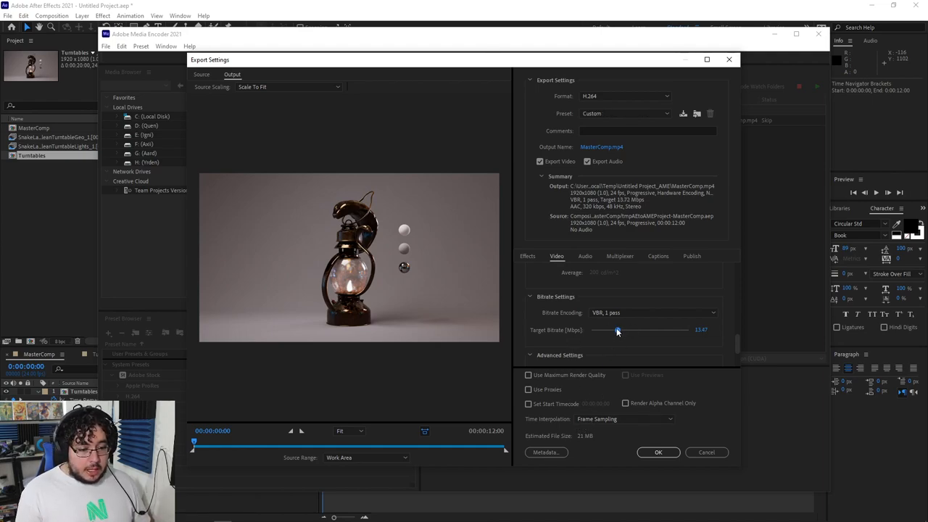
drag(616, 330, 688, 331)
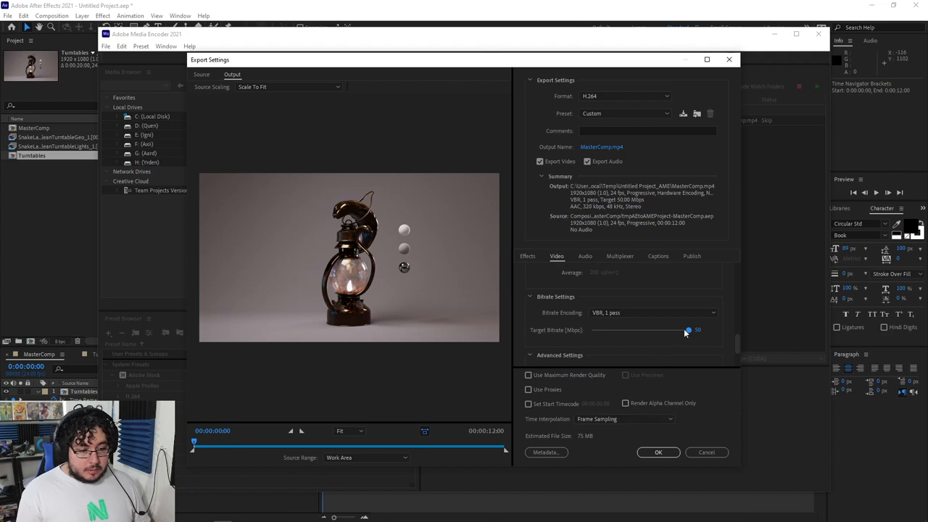
drag(689, 330, 608, 330)
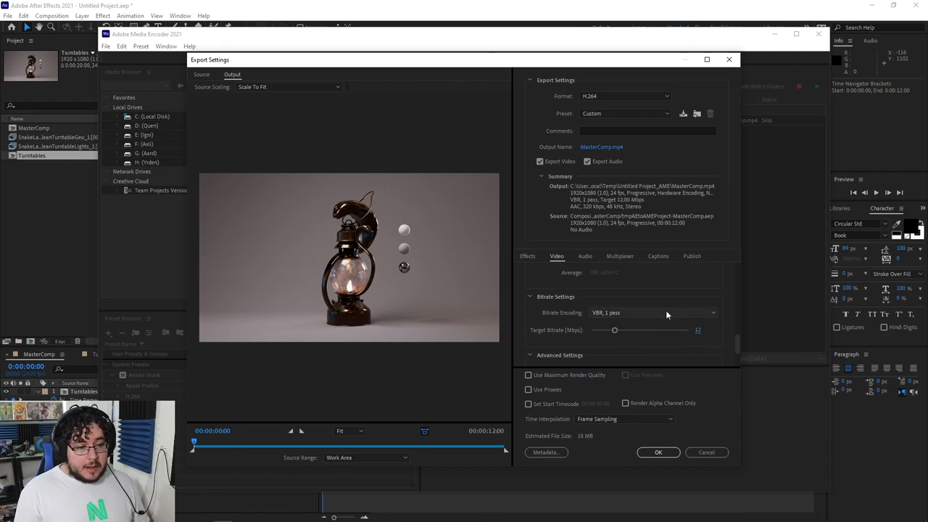
mouse_move(632, 243)
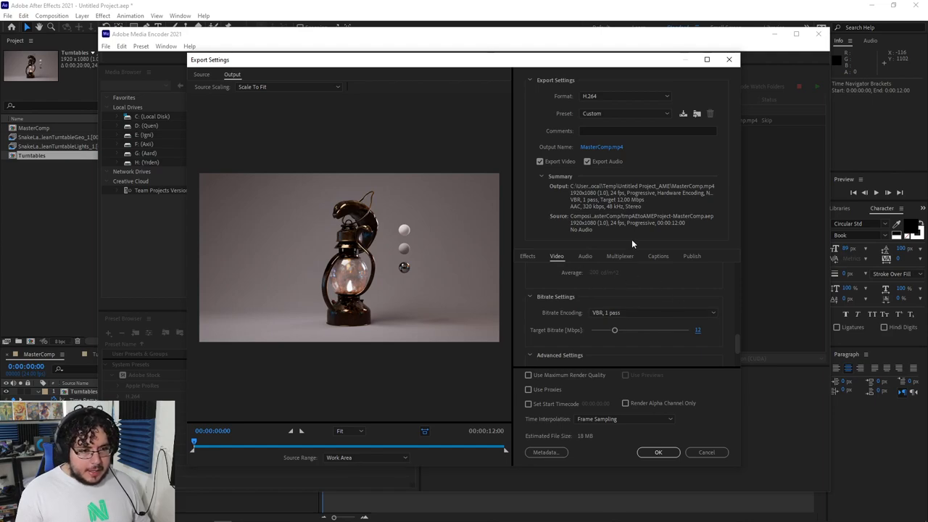
click(658, 451)
text(SAn)
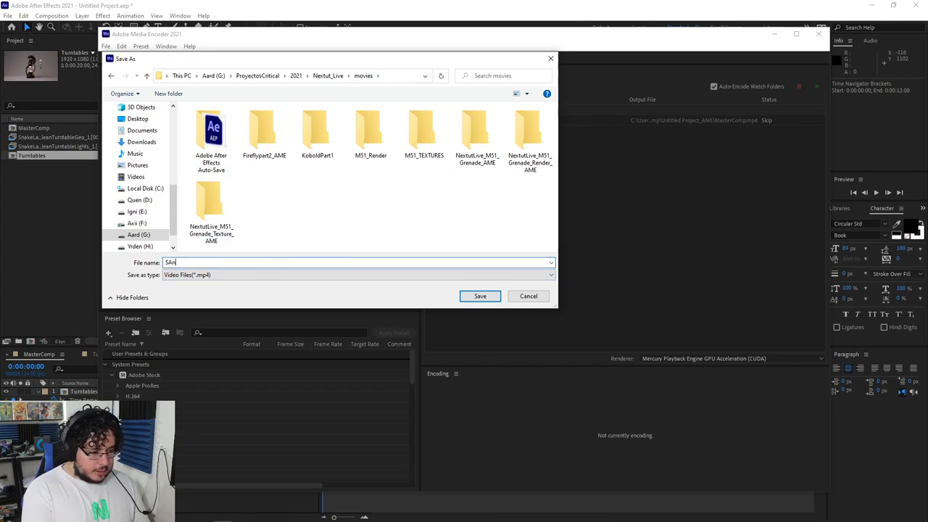
Save the output as SnakeLamp.mp4 in the movies folder and start encoding.
text(SnakeLNam)
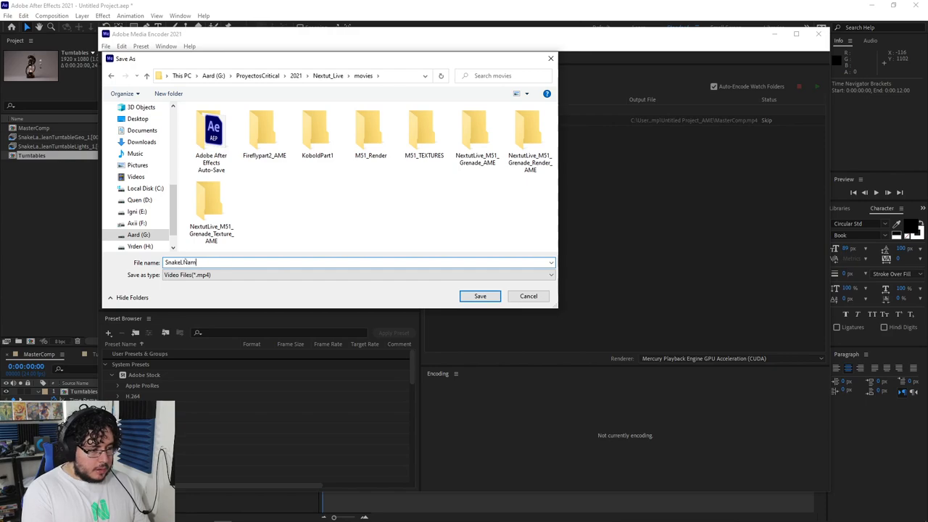
click(480, 296)
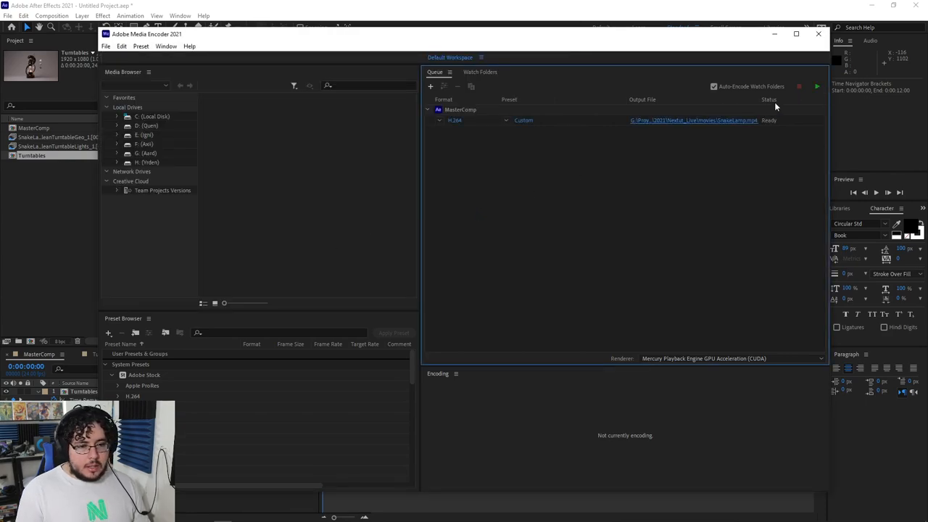
click(816, 86)
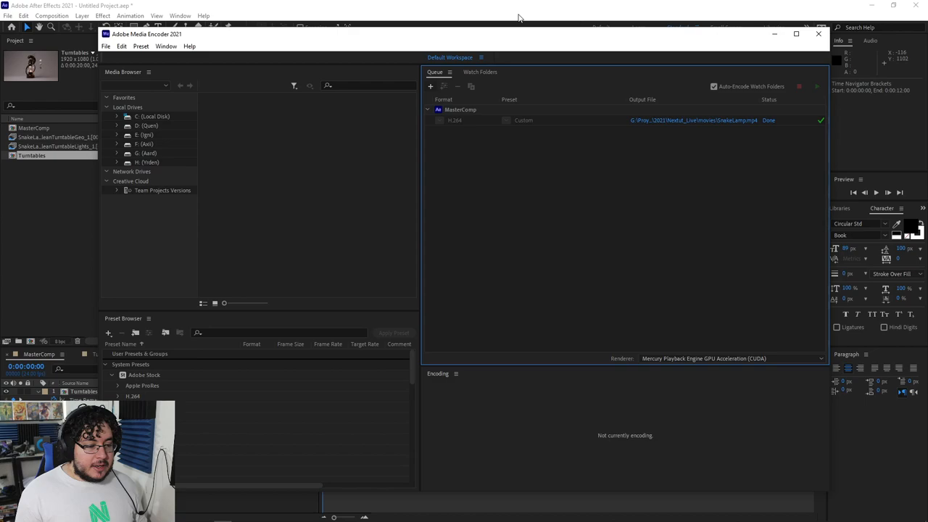
mouse_move(698, 98)
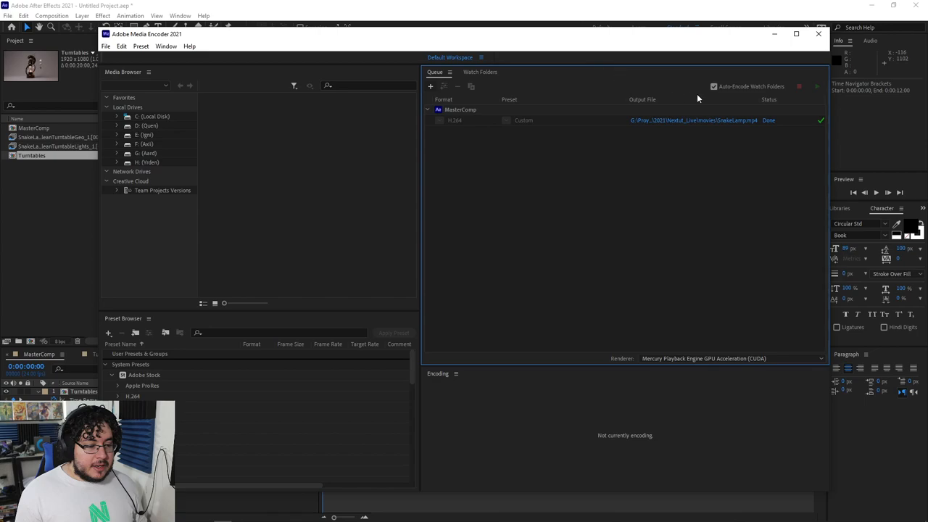
mouse_move(730, 119)
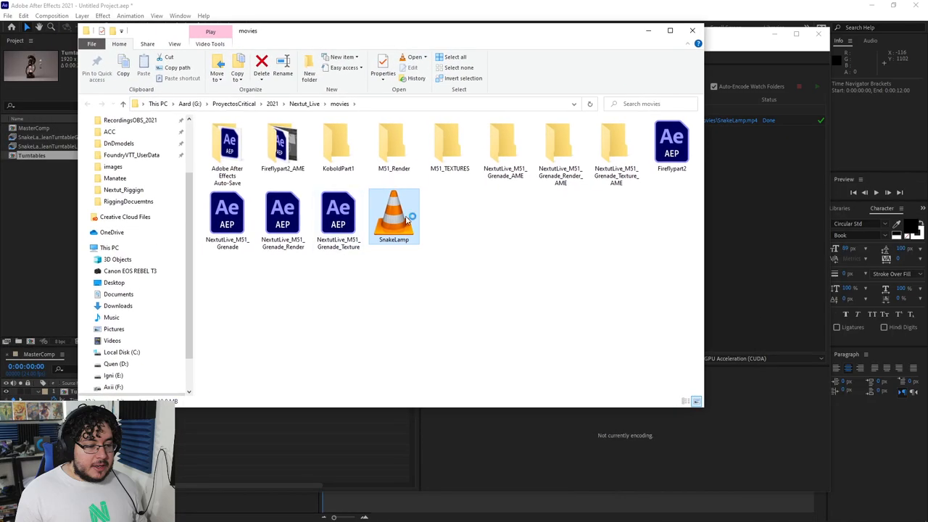
Open SnakeLamp.mp4 from the movies folder so it plays in VLC.
double_click(393, 214)
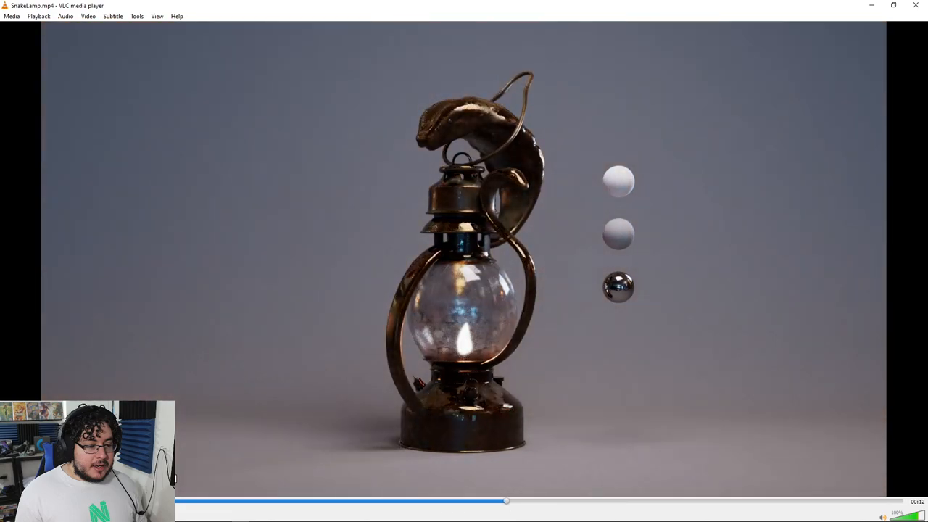
Resume VLC playback of the SnakeLamp turntable, reaching about 8 of 12 seconds.
scroll(up, 3)
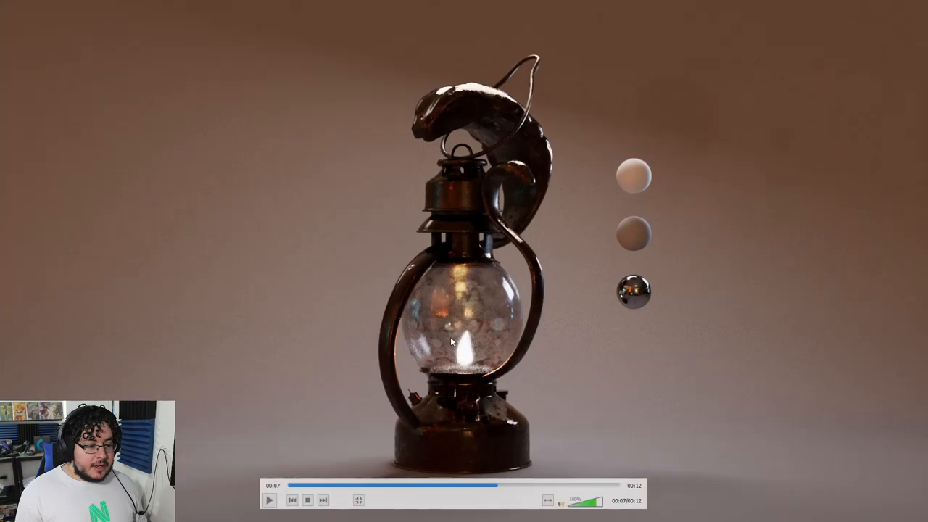
click(269, 500)
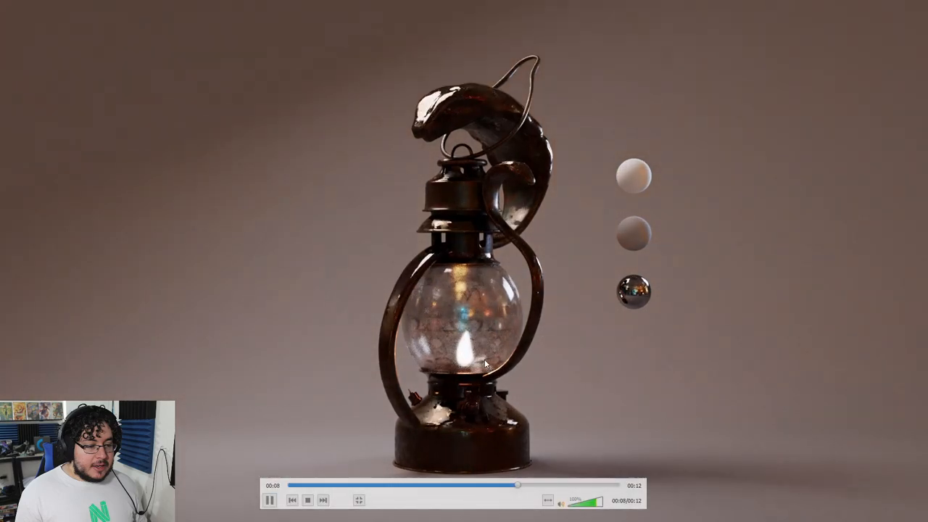